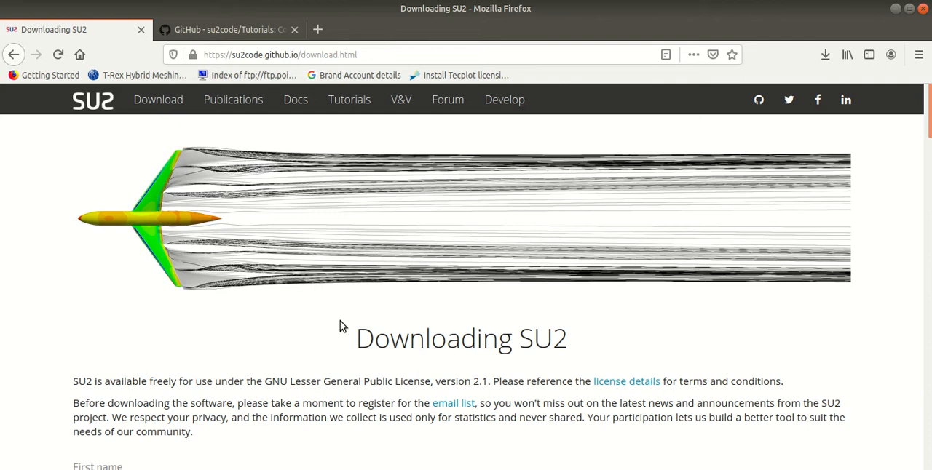
mouse_move(334, 198)
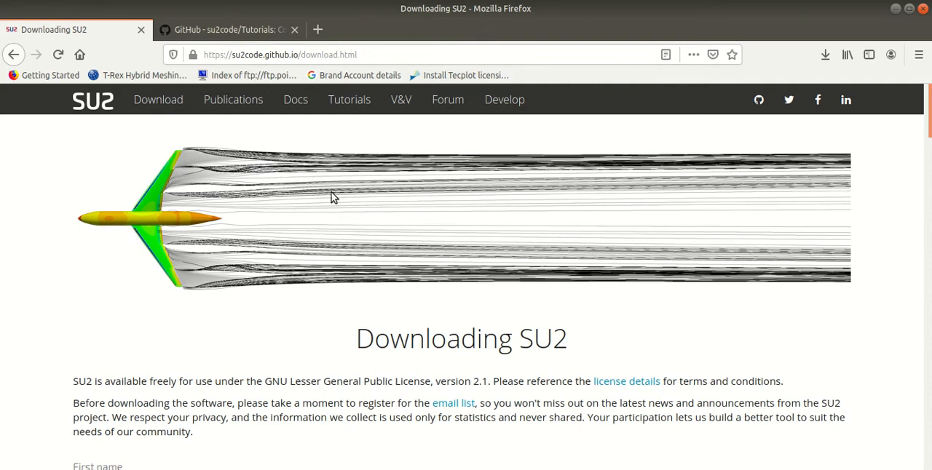
Step: Save the 'SU2 v7.0.2 for Linux' zip from the Current Release section to disk
scroll(down, 3)
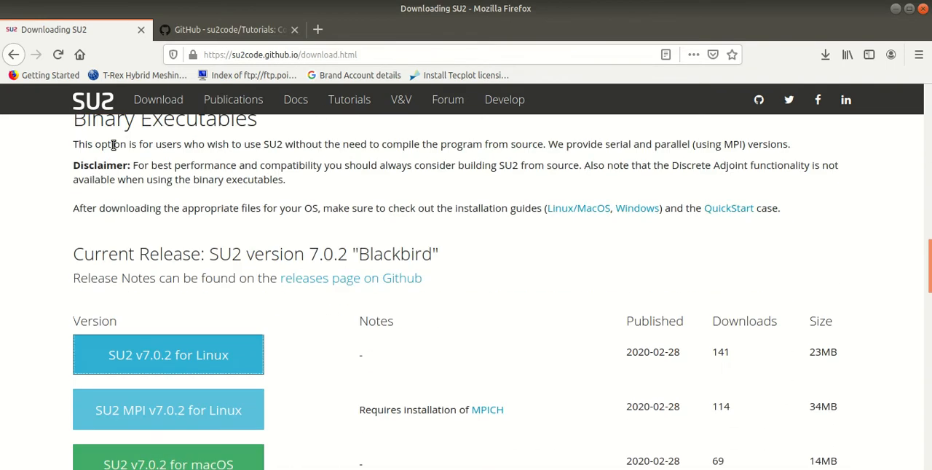
scroll(down, 3)
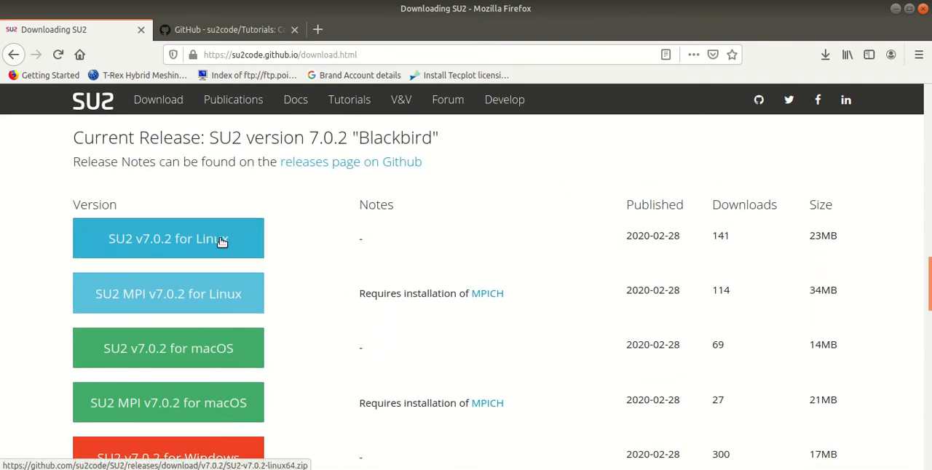
click(168, 239)
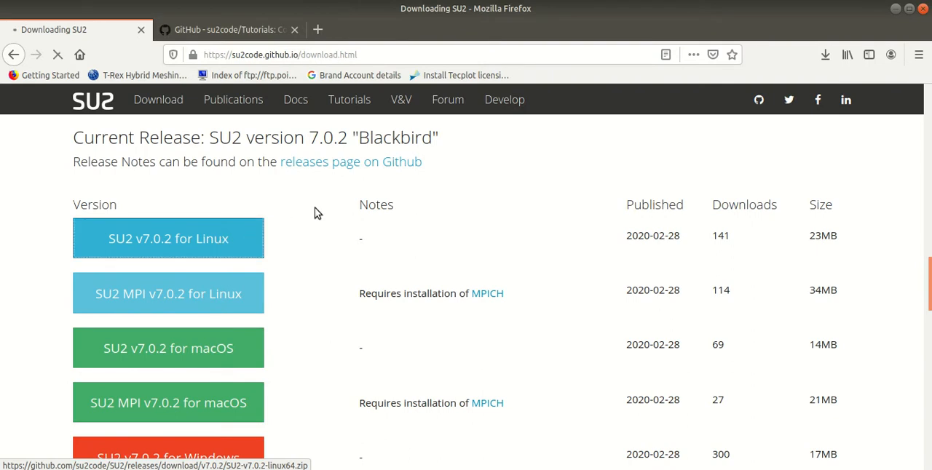
click(169, 239)
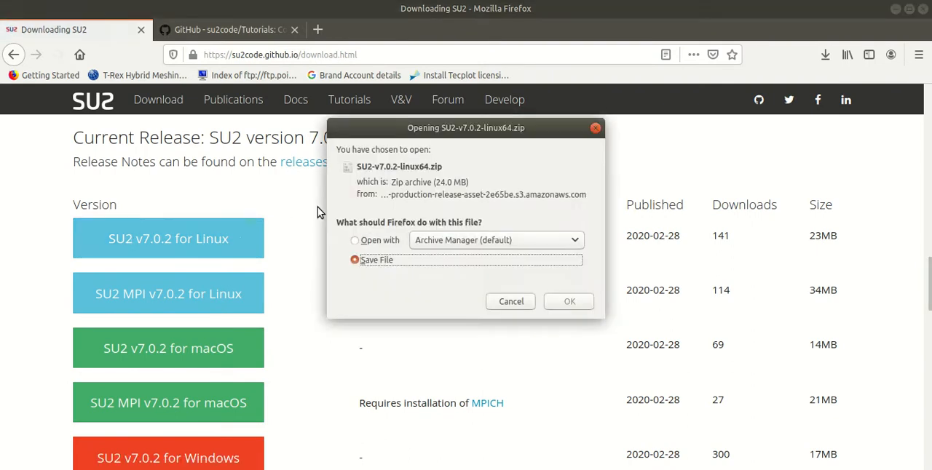
click(570, 301)
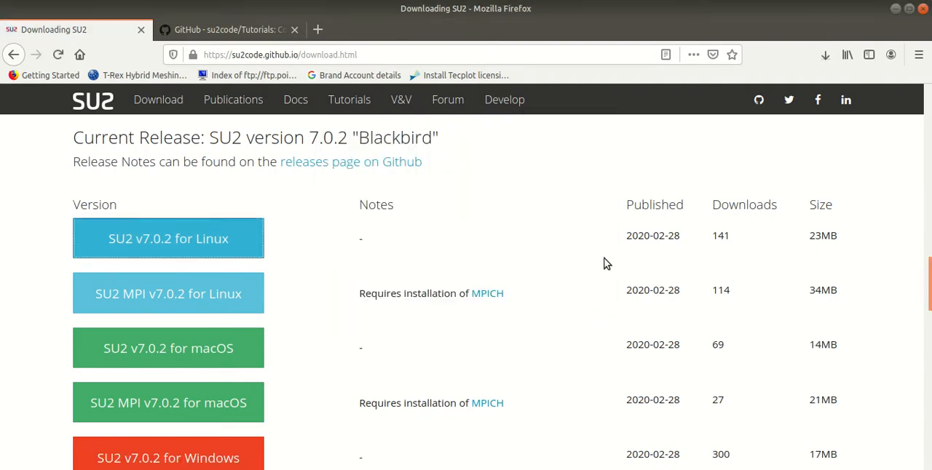
mouse_move(536, 347)
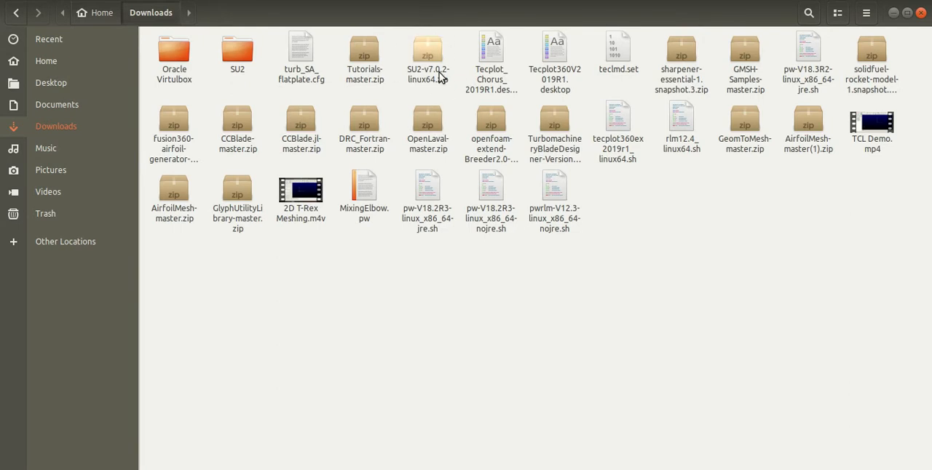
Step: Extract the SU2 v7.0.2 zip archive into the Home folder
right_click(428, 58)
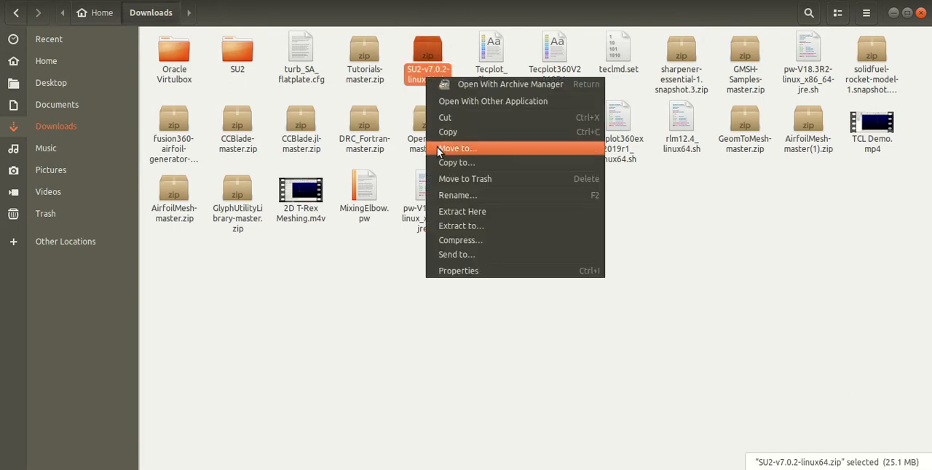
click(460, 225)
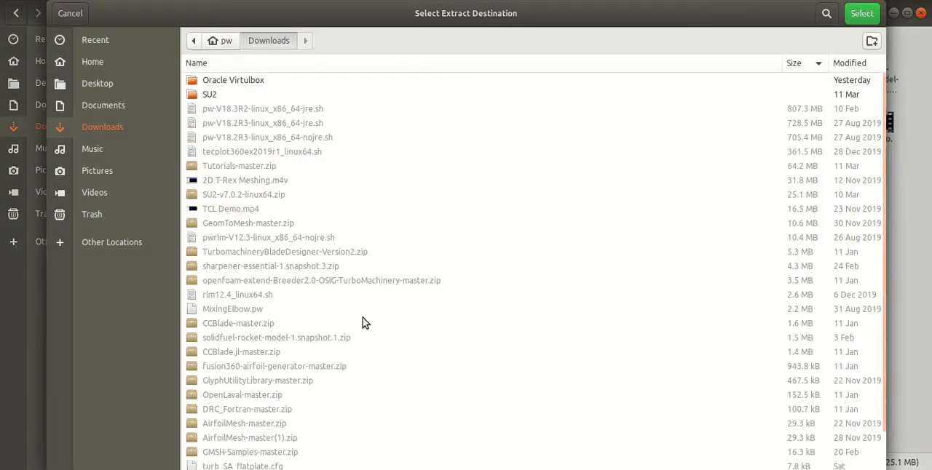
click(94, 61)
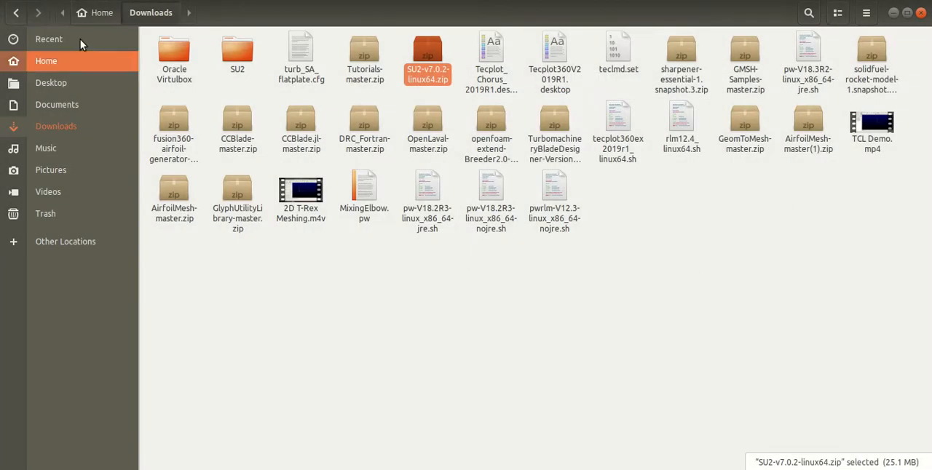
Step: Browse into SU2-v7.0.2-linux64/bin in Home to see the SU2 executables
click(47, 61)
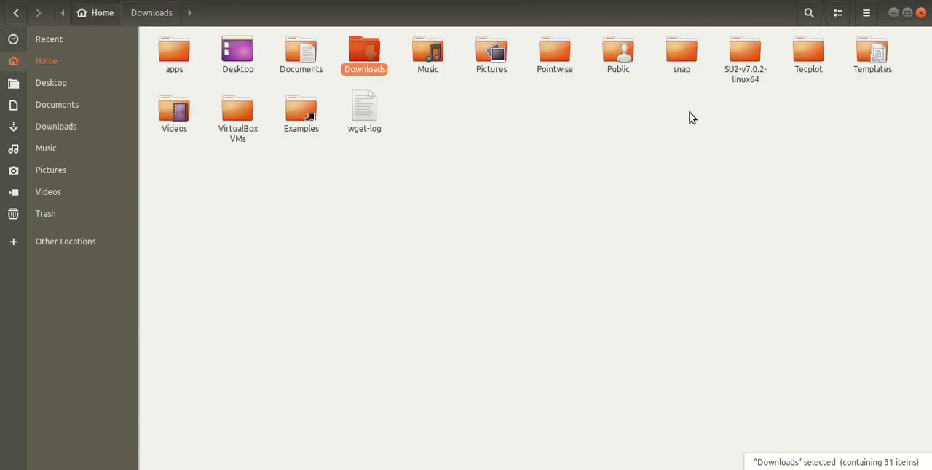
double_click(745, 52)
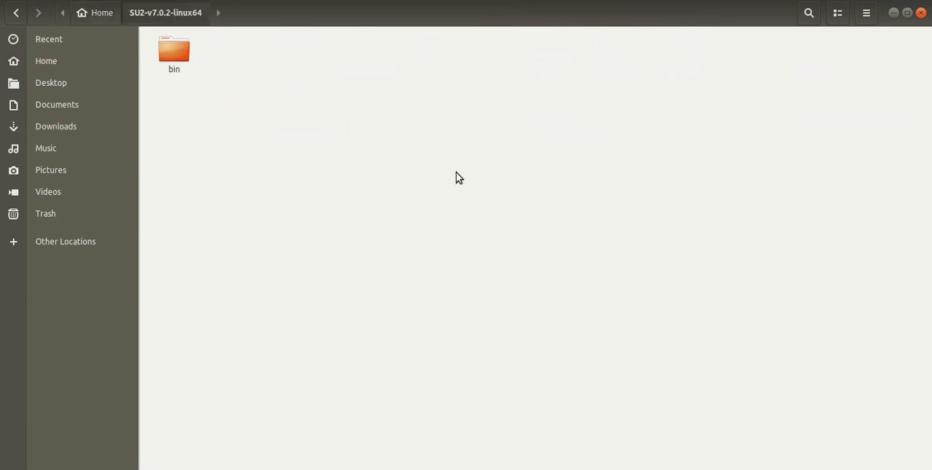
double_click(174, 49)
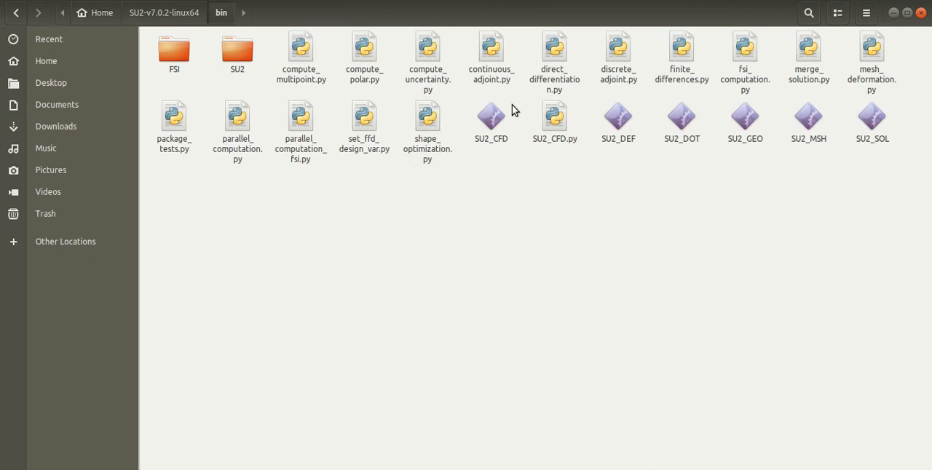
mouse_move(525, 157)
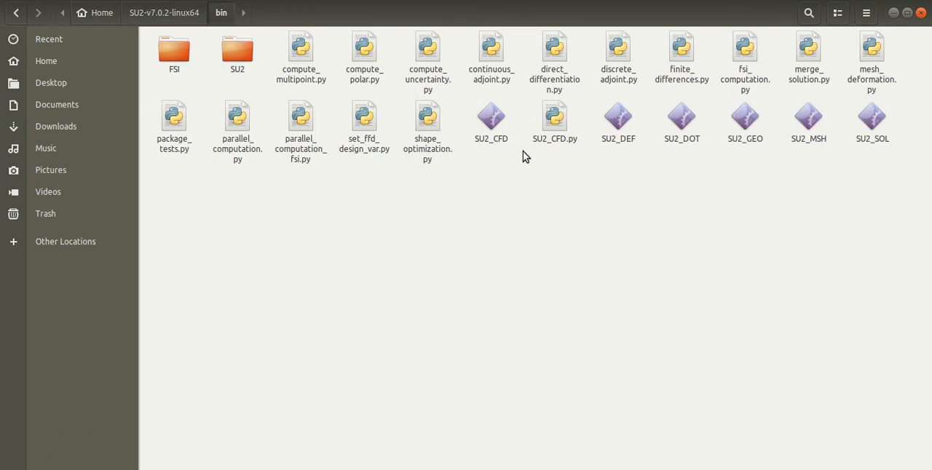
mouse_move(238, 390)
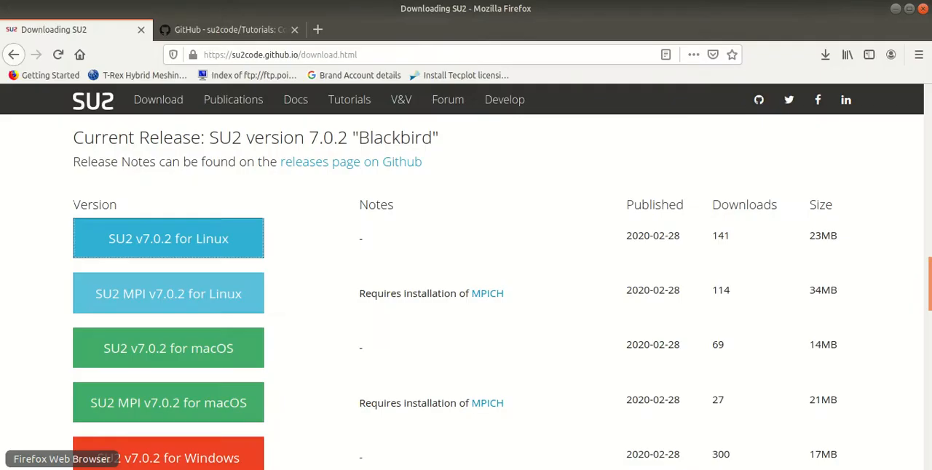
Step: Switch Firefox to the su2code/Tutorials GitHub repository page
click(225, 29)
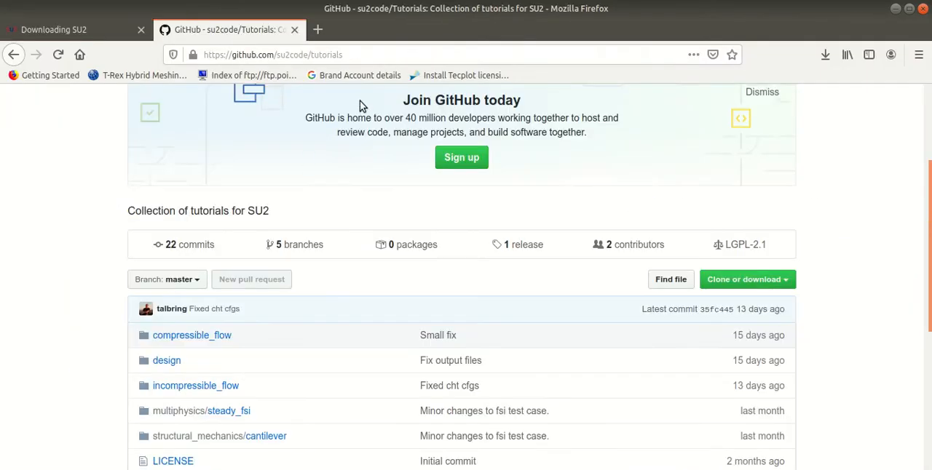
mouse_move(317, 148)
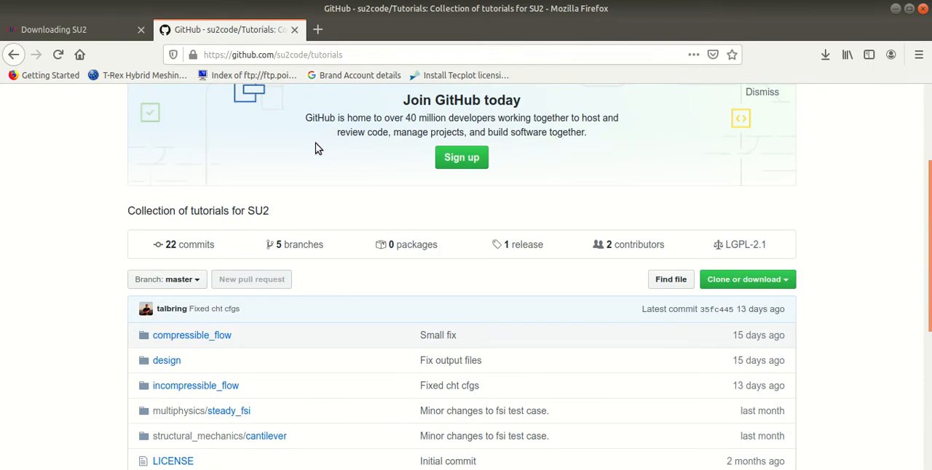
mouse_move(91, 461)
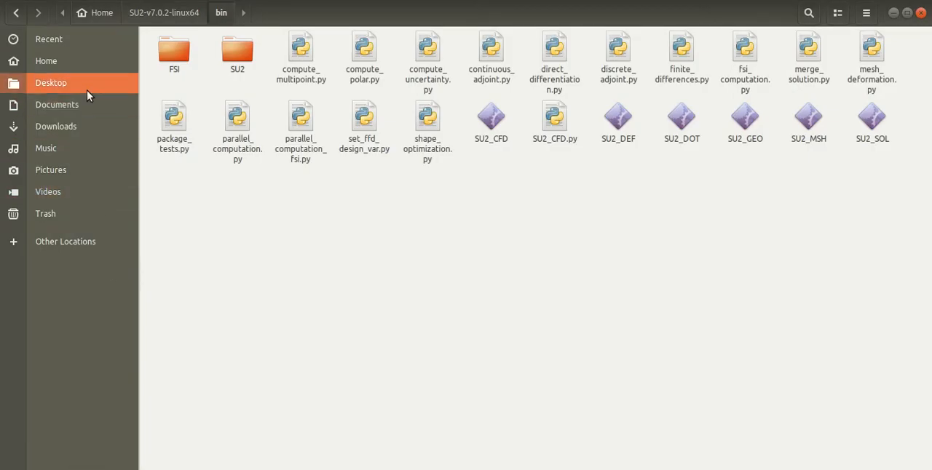
Step: Browse Desktop > Tutorials-master > compressible_flow > Turbulent_Flat_Plate to reach the case files
click(51, 81)
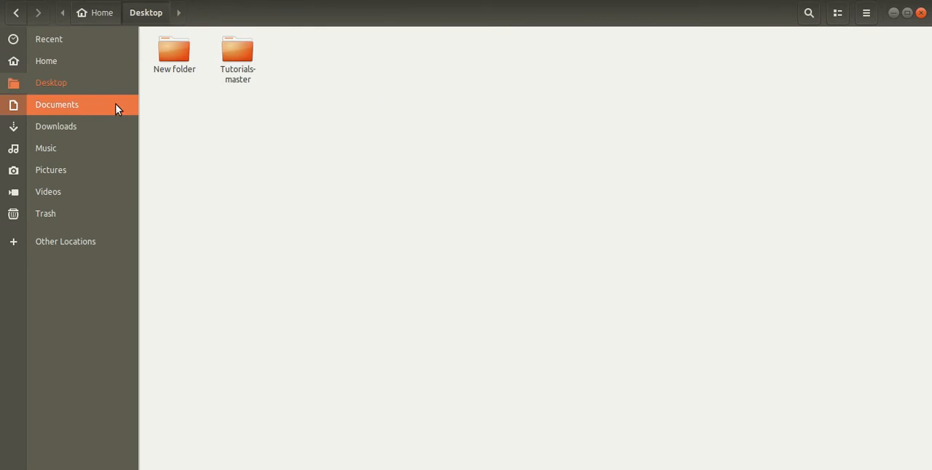
double_click(237, 51)
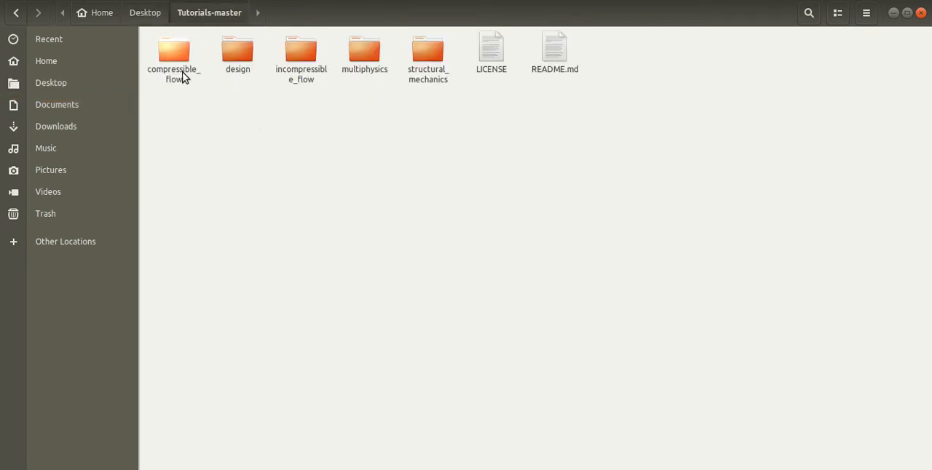
double_click(174, 51)
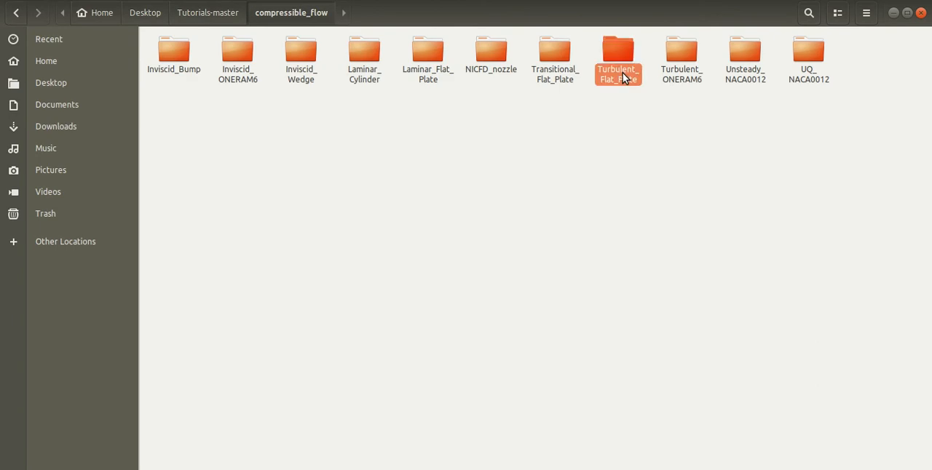
double_click(617, 51)
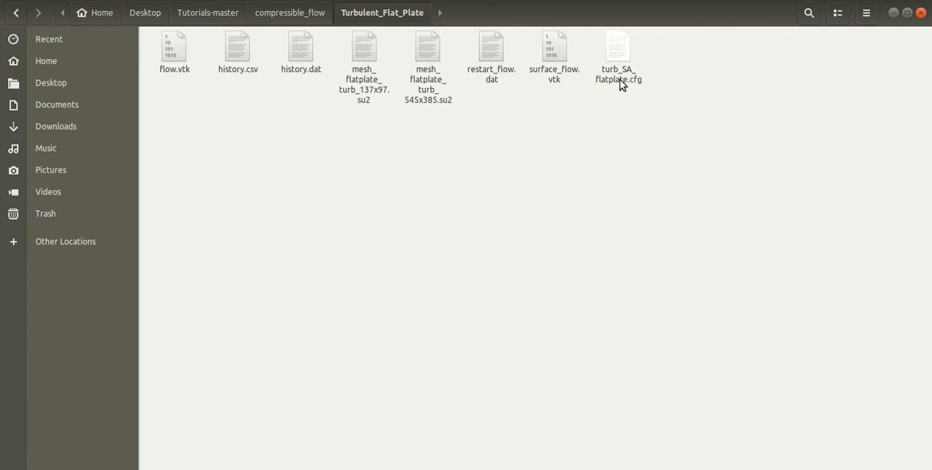
mouse_move(623, 89)
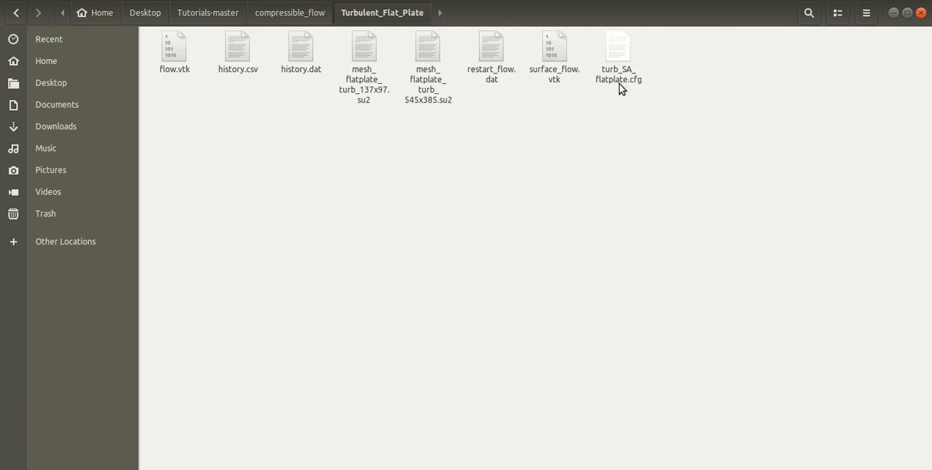
mouse_move(507, 250)
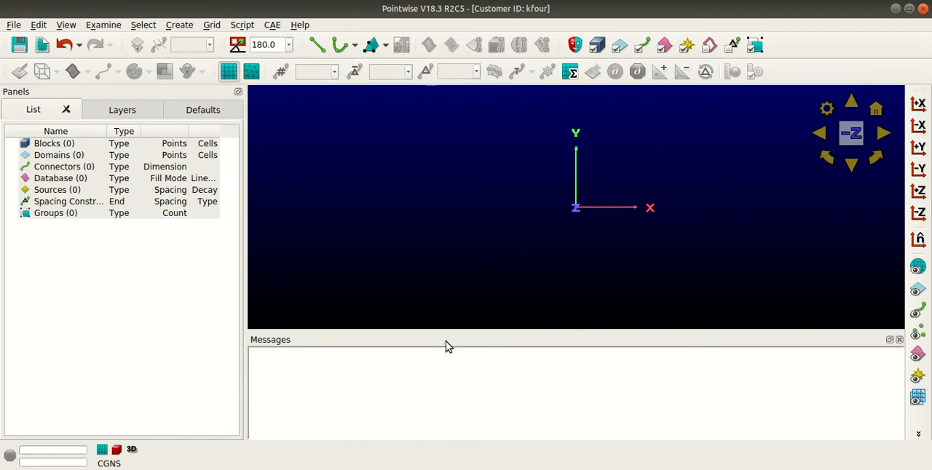
mouse_move(14, 24)
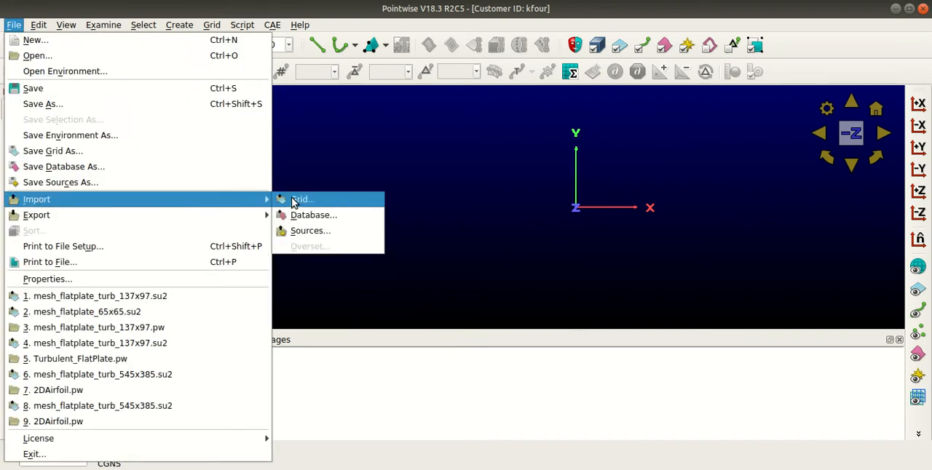
Step: Import the grid file mesh_flatplate_turb_137x97.su2 into Pointwise
click(301, 198)
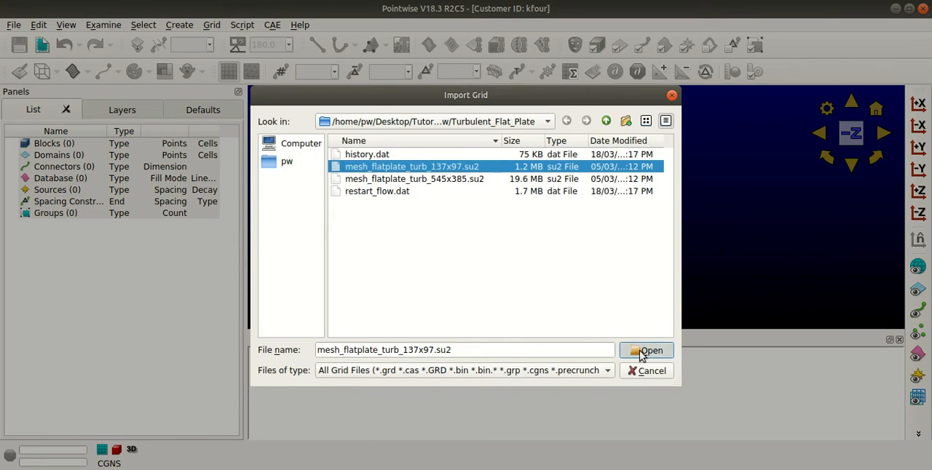
click(646, 351)
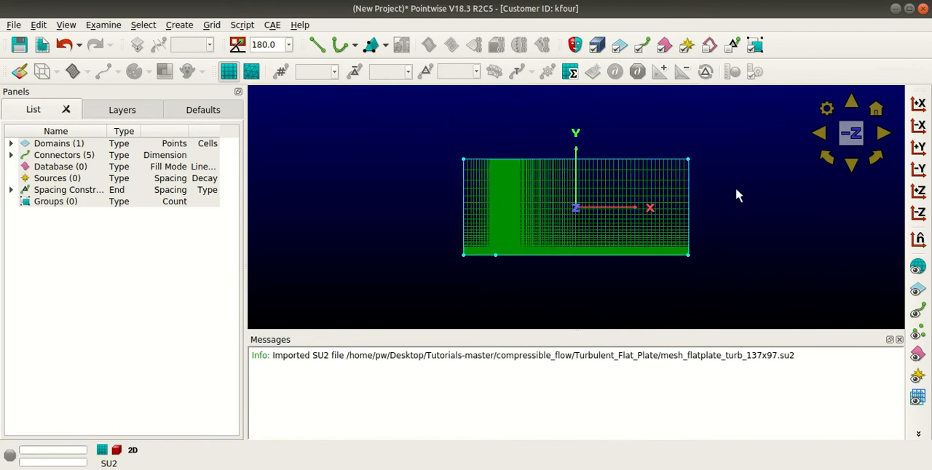
mouse_move(347, 182)
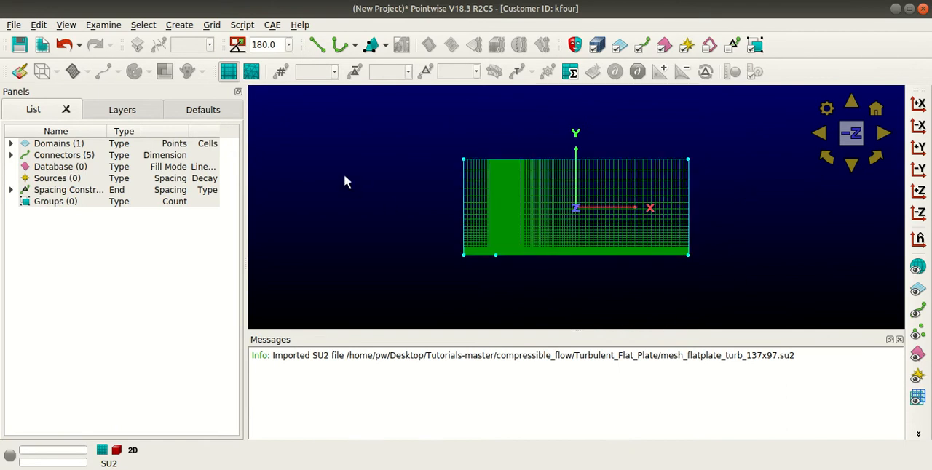
mouse_move(280, 33)
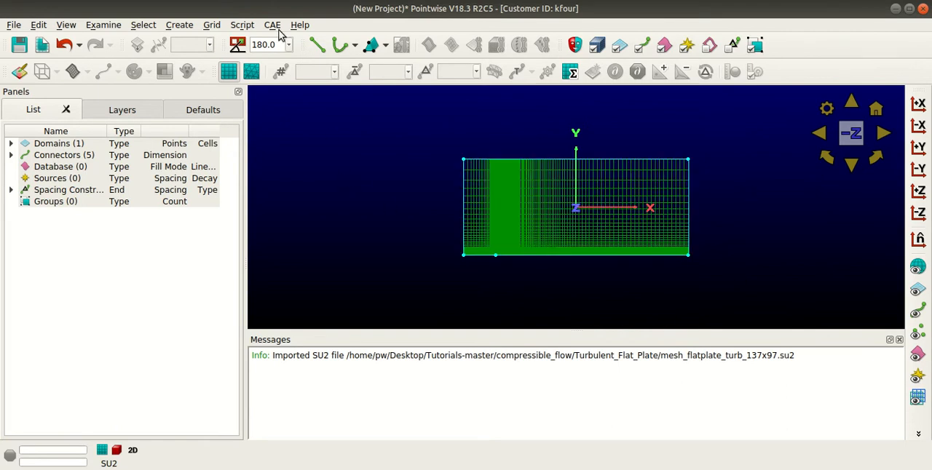
Step: Show the Set BC panel listing farfield, inlet, outlet, symmetry and wall boundaries
click(271, 23)
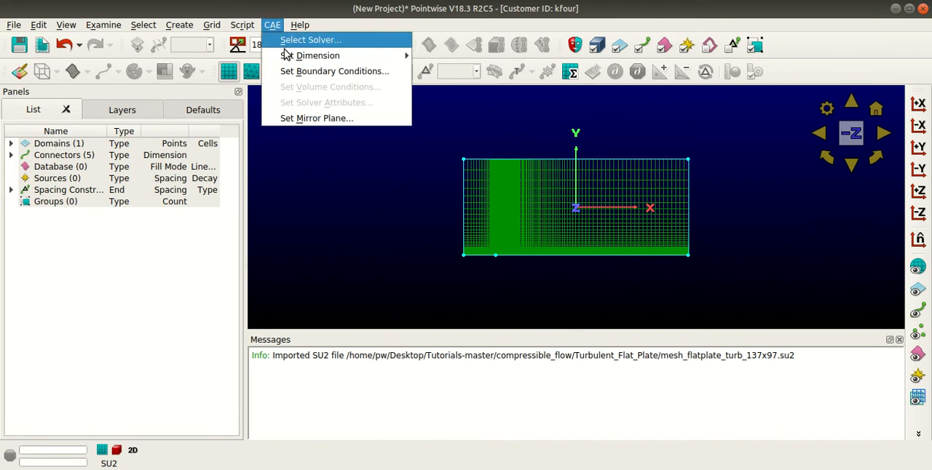
click(335, 71)
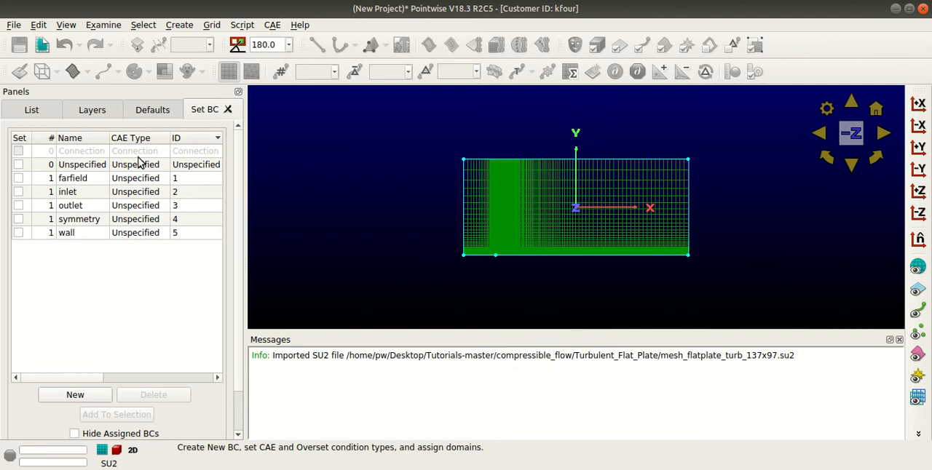
mouse_move(94, 247)
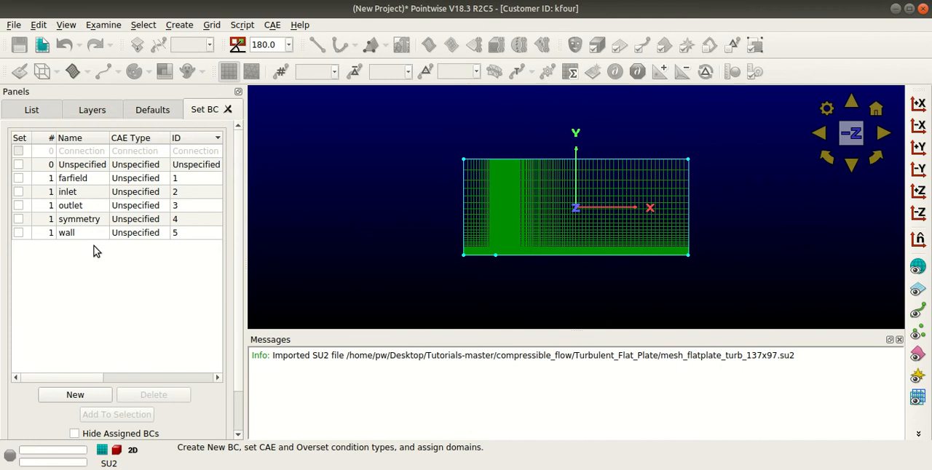
mouse_move(99, 250)
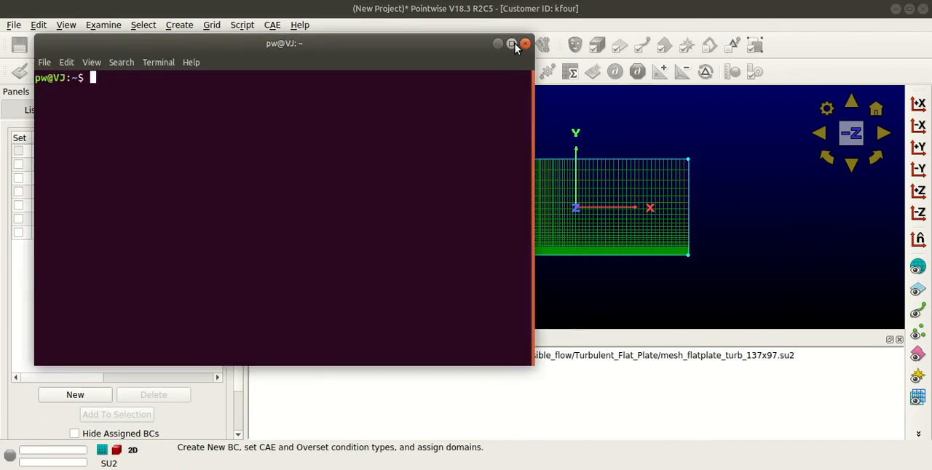
Step: Maximize the Terminal window at the home prompt
click(512, 43)
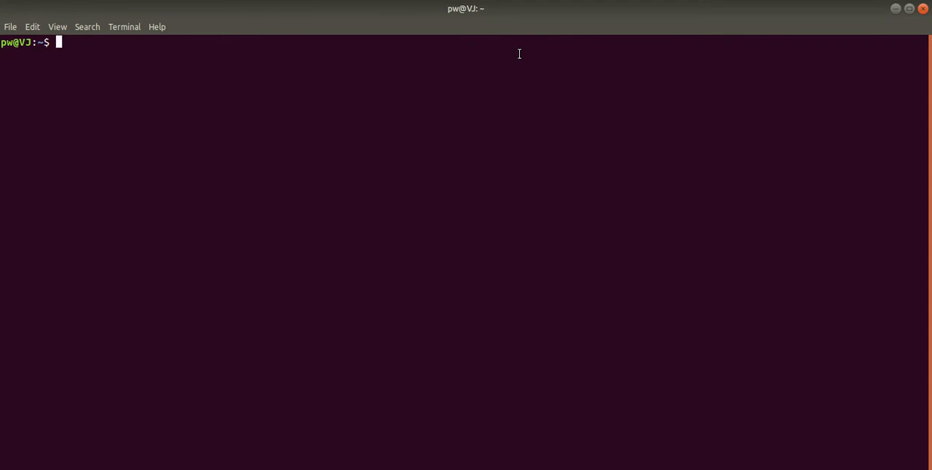
mouse_move(111, 446)
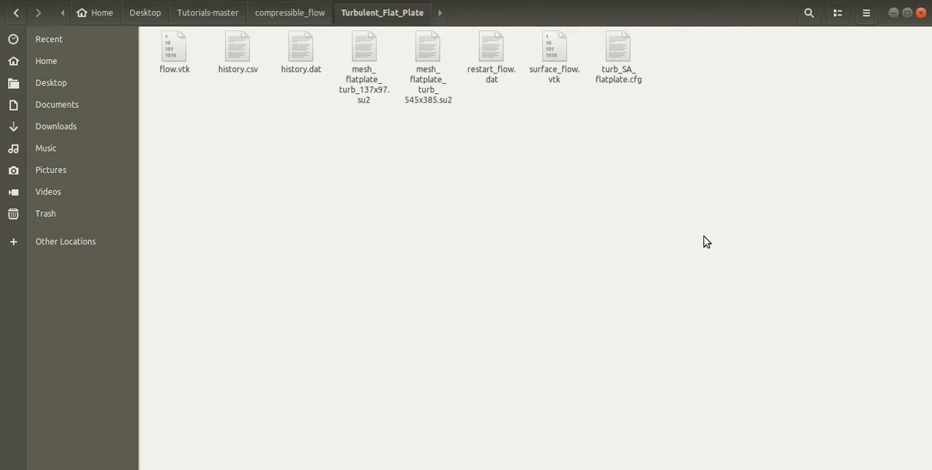
mouse_move(634, 166)
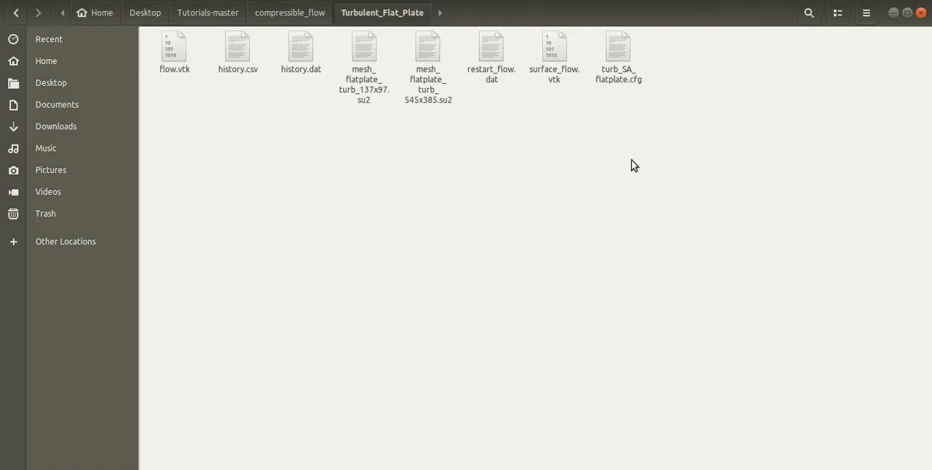
Step: Copy the Parent Folder path from turb_SA_flatplate.cfg's Properties
right_click(617, 56)
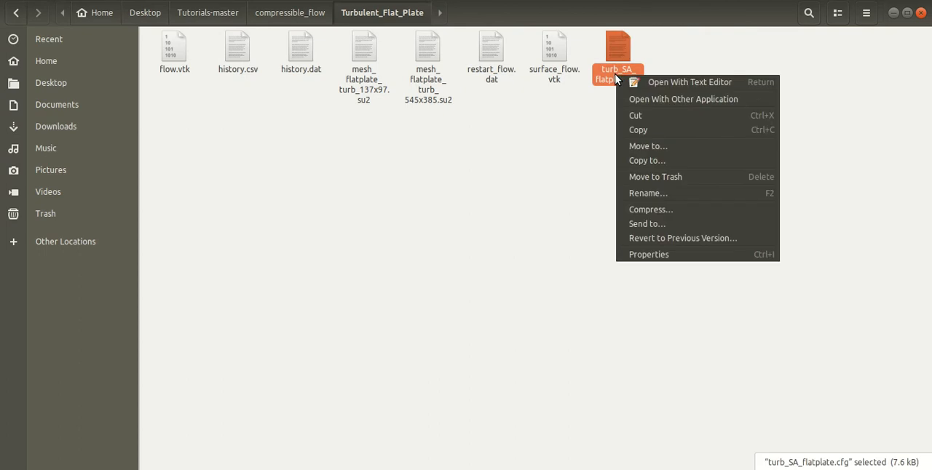
click(648, 254)
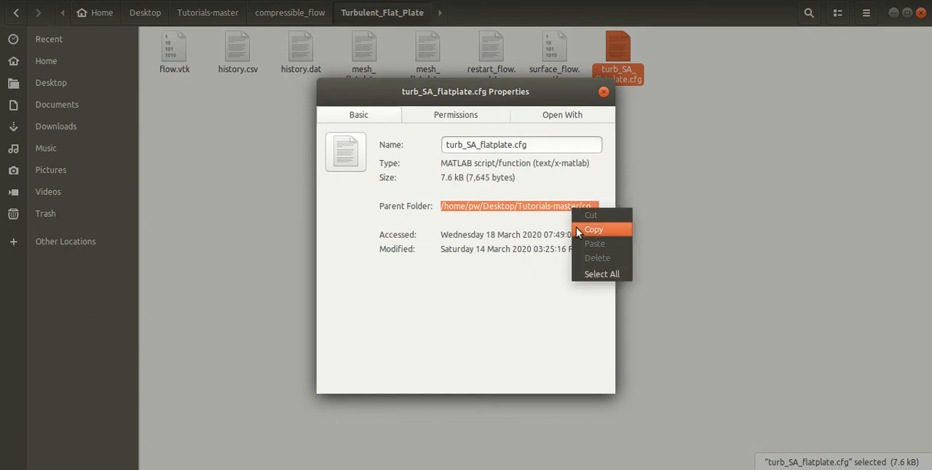
click(594, 230)
text(cd)
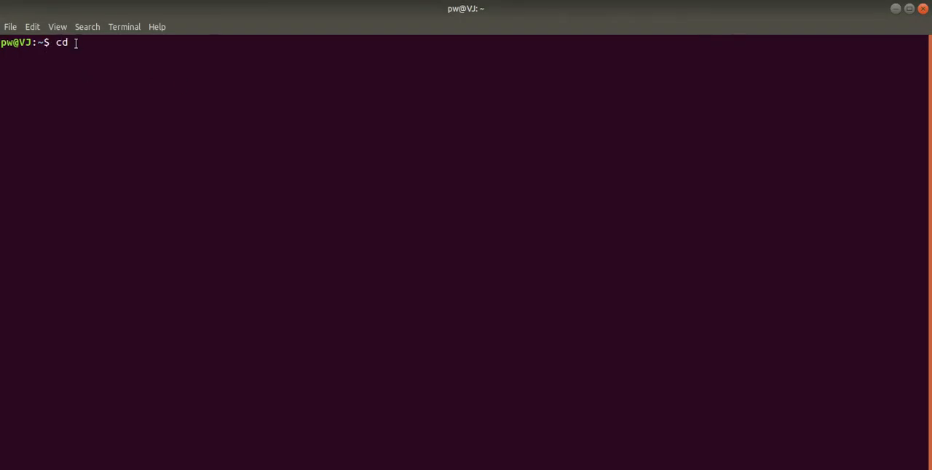
Step: cd into /home/pw/Desktop/Tutorials-master/compressible_flow/Turbulent_Flat_Plate and list its files with ll
text(/home/pw/Desktop/Tutorials-master/compressible_flow/Turbulent_Flat_Plate)
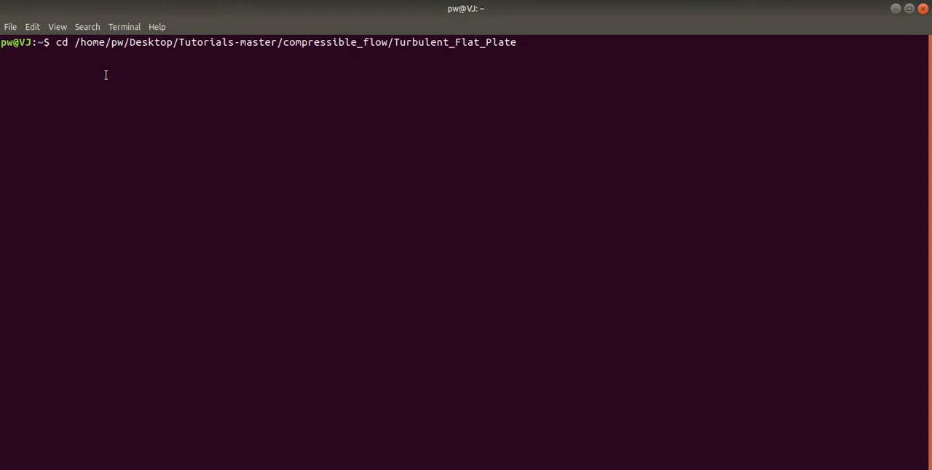
key(Return)
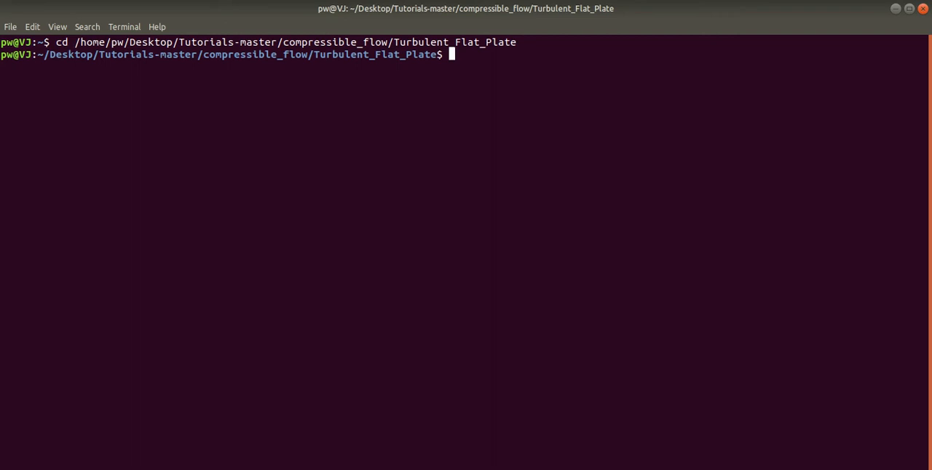
text(ll)
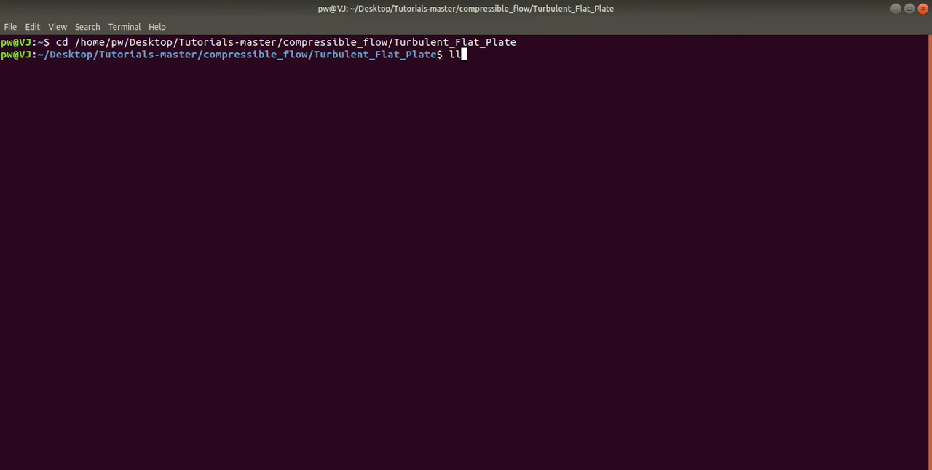
key(Return)
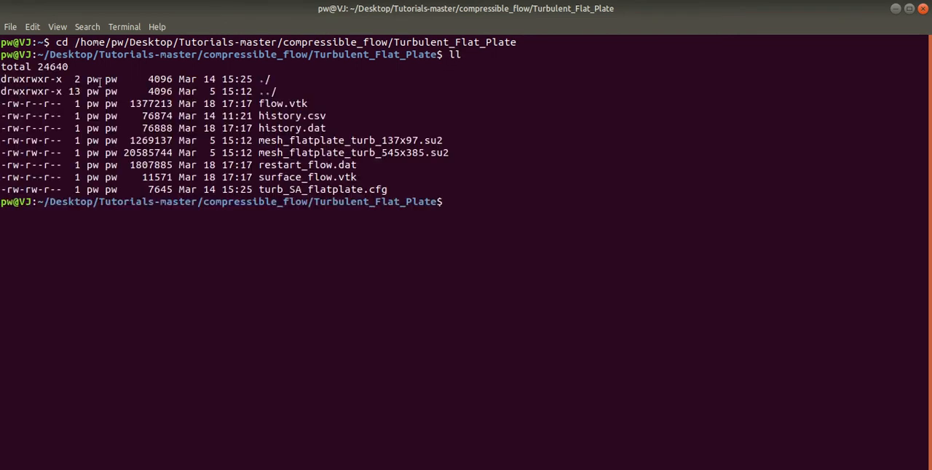
mouse_move(431, 172)
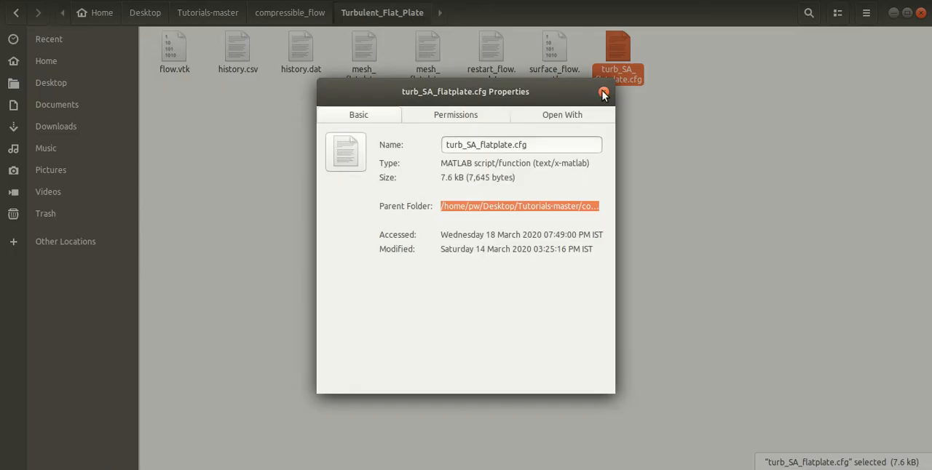
Step: Select SU2_CFD's Parent Folder path from its Properties in SU2-v7.0.2-linux64/bin
click(603, 94)
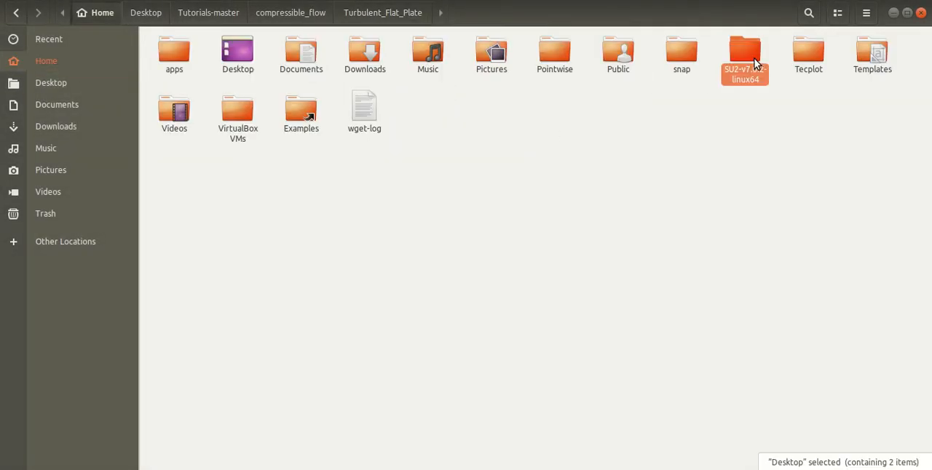
double_click(744, 58)
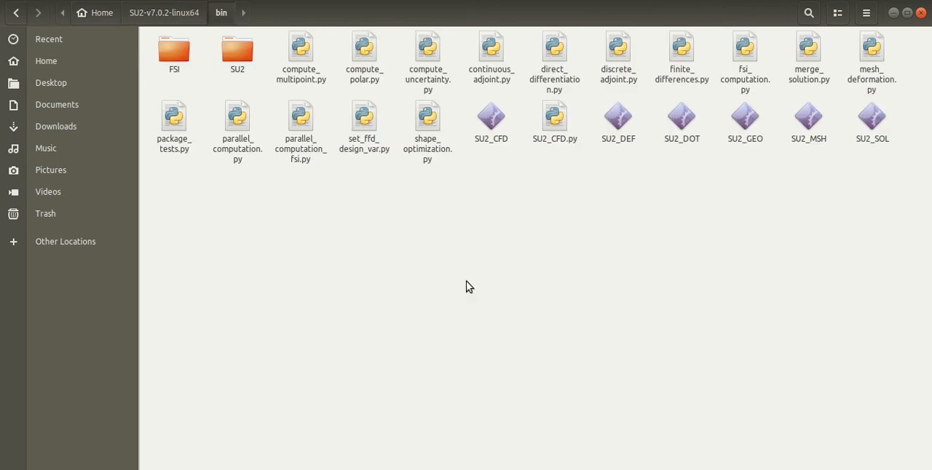
right_click(489, 117)
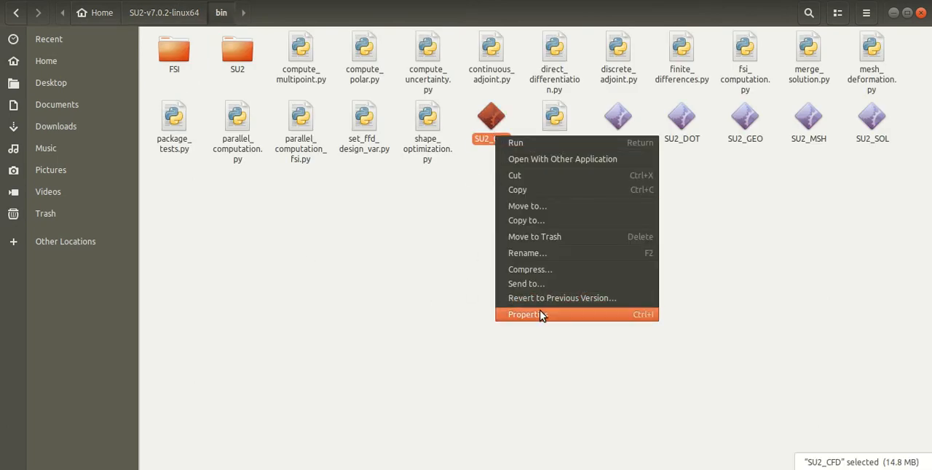
click(526, 314)
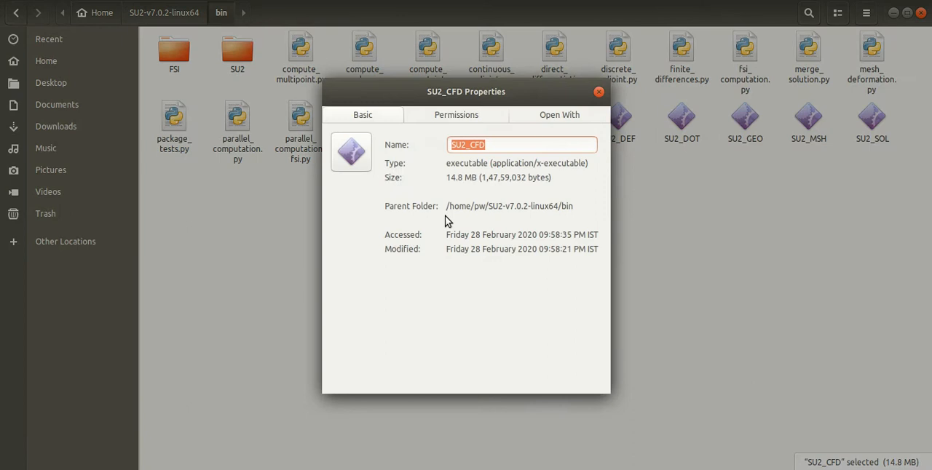
double_click(509, 207)
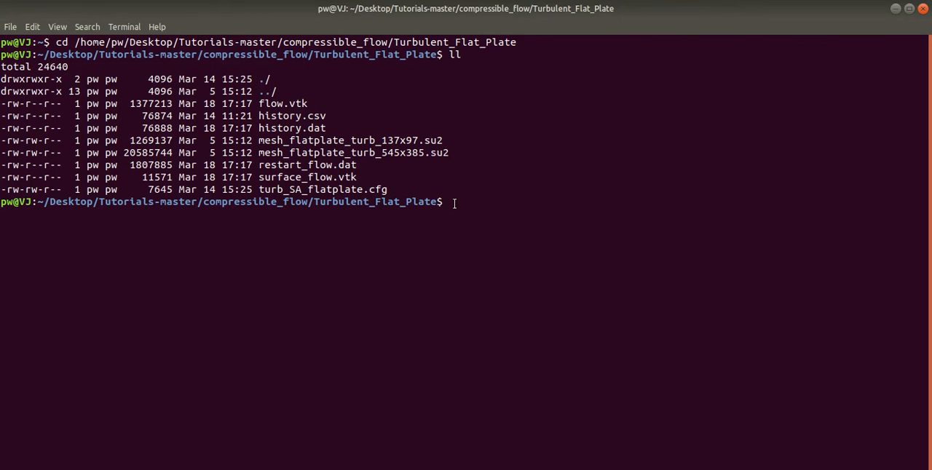
Step: Launch /home/pw/SU2-v7.0.2-linux64/bin/SU2_CFD on turb_SA_flatplate.cfg so the solver starts iterating
text(/home/pw/SU2-v7.0.2-linux64/bin)
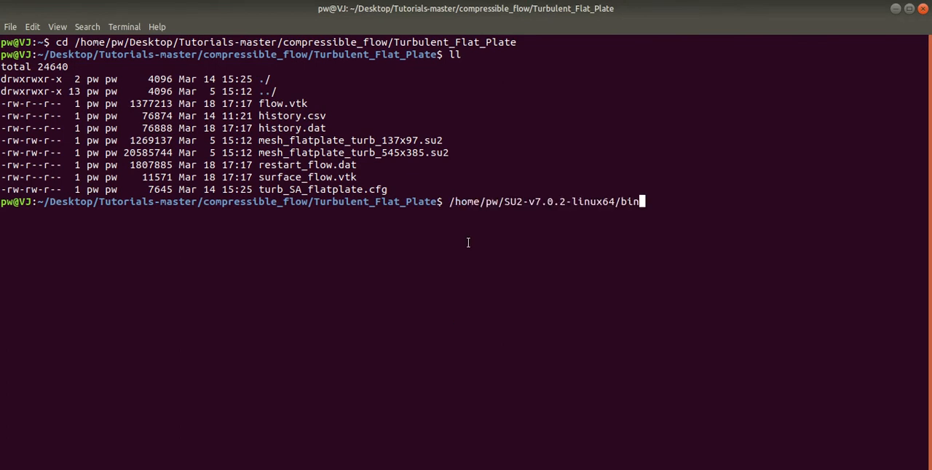
text(/)
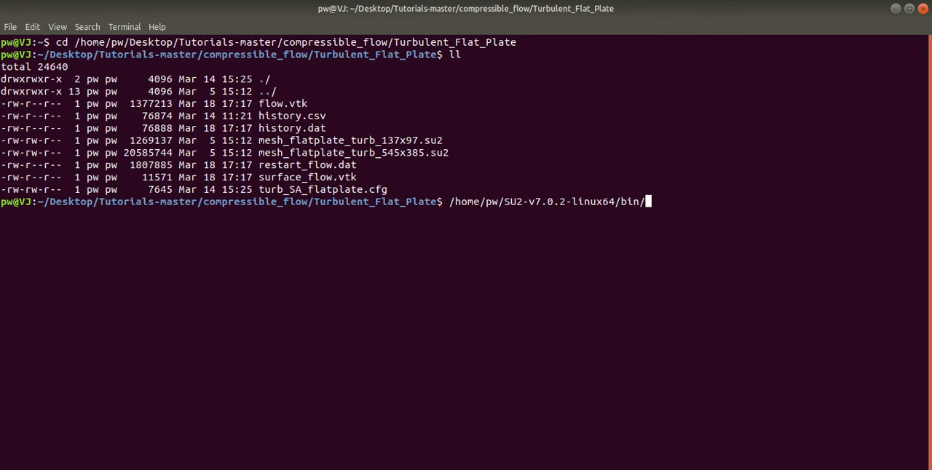
text(SU2)
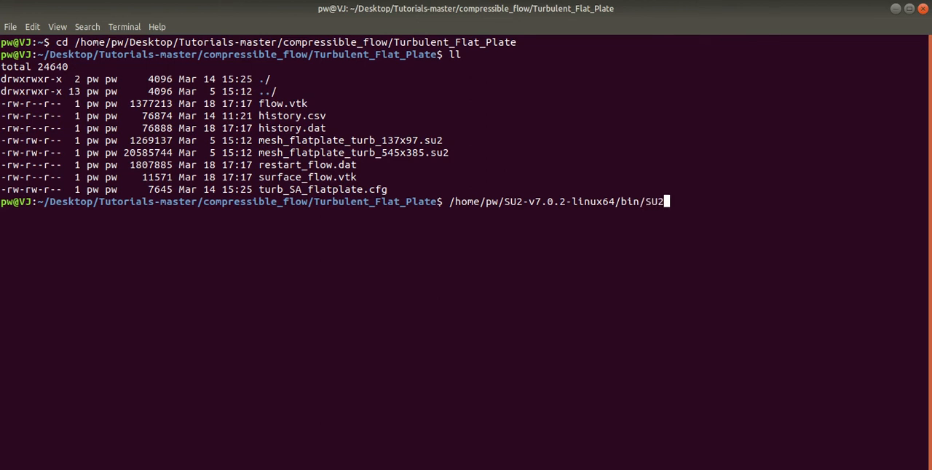
text(_C)
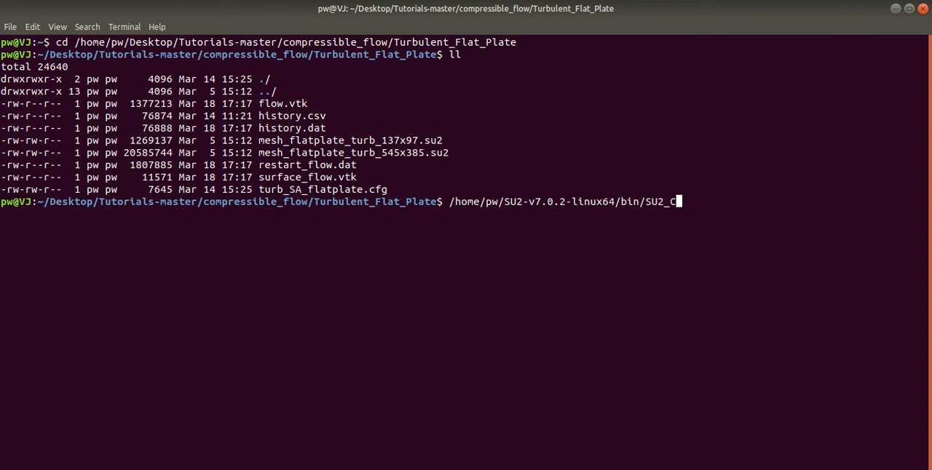
text(FD)
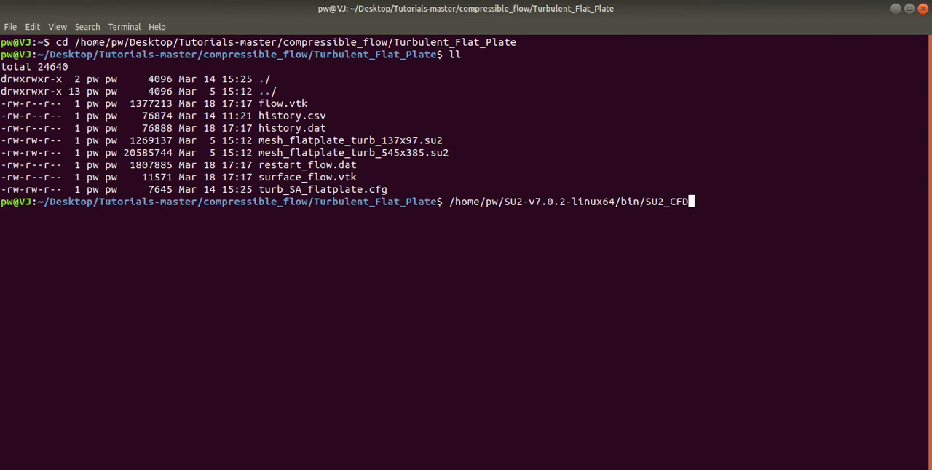
text(tu)
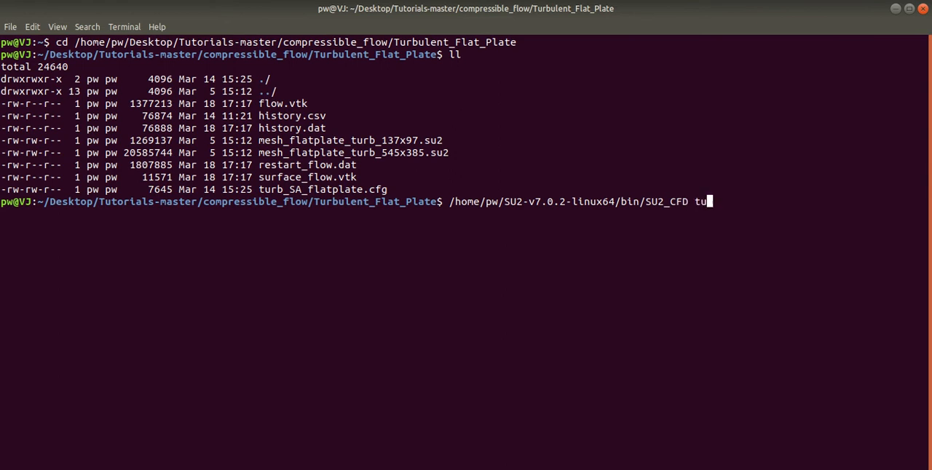
text(rb_SA_flatplate.cfg)
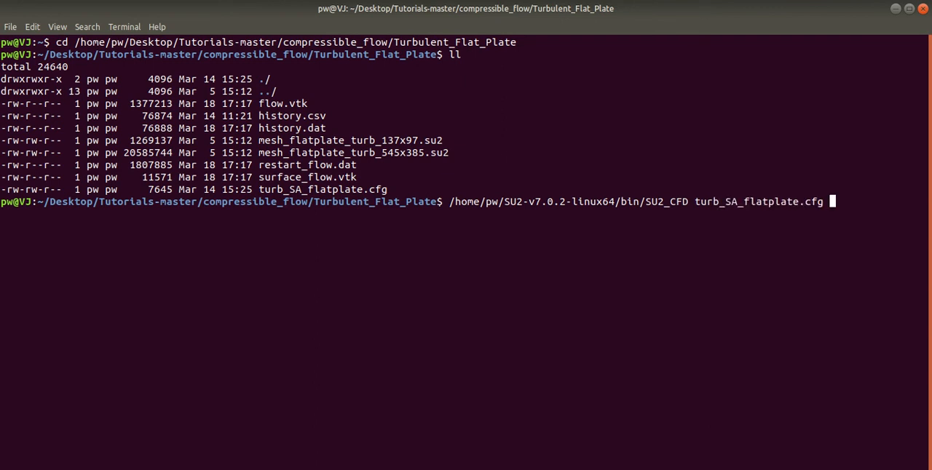
key(Return)
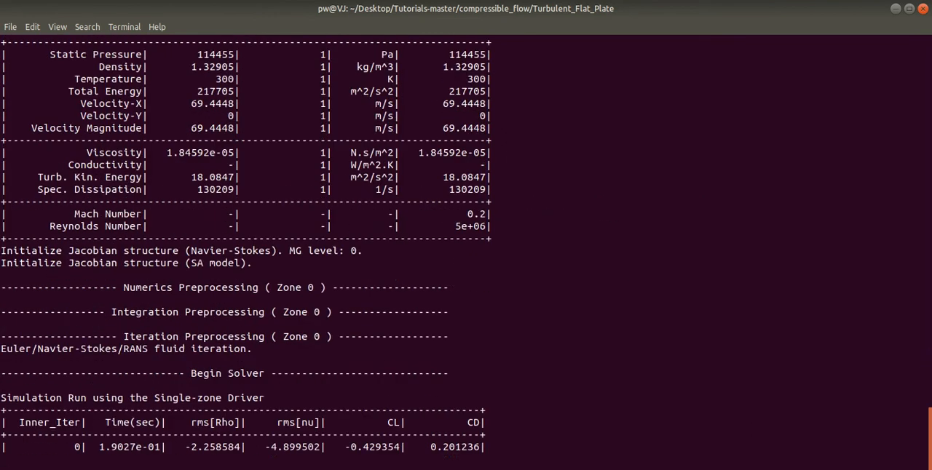
Step: Scroll through the SU2_CFD setup output down to the Begin Solver residual table as iterations print
scroll(down, 3)
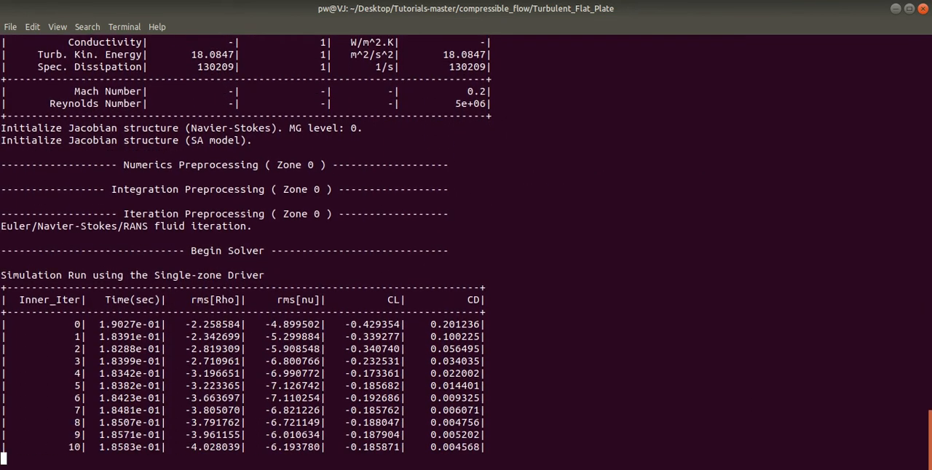
scroll(down, 3)
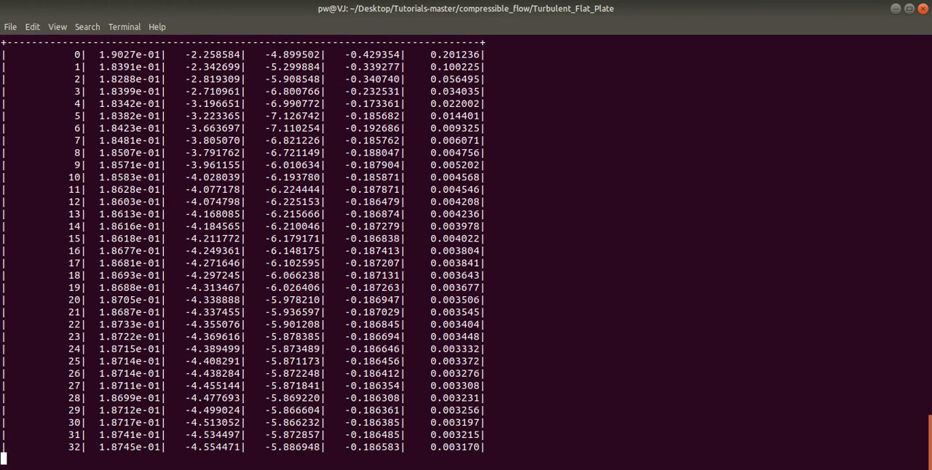
key(Return)
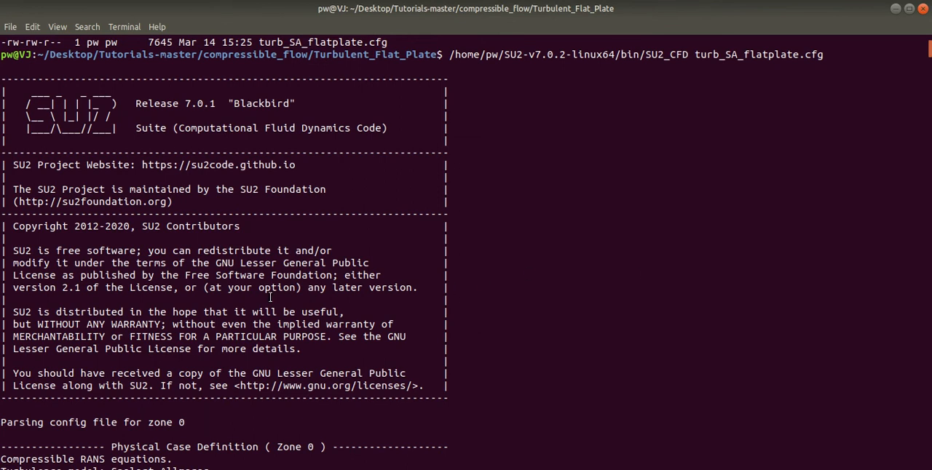
scroll(down, 3)
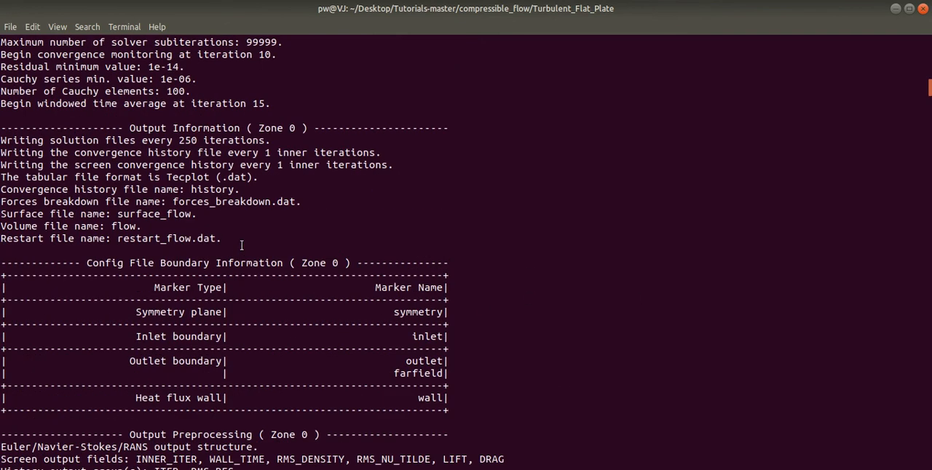
scroll(down, 3)
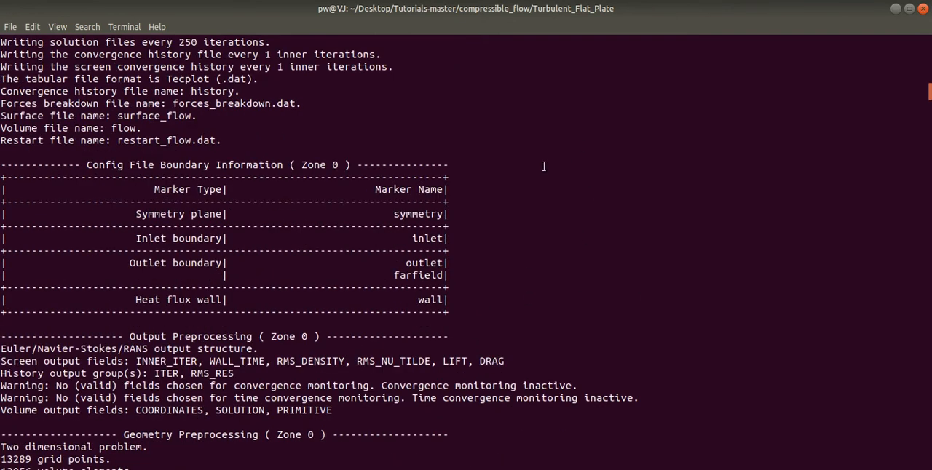
scroll(down, 3)
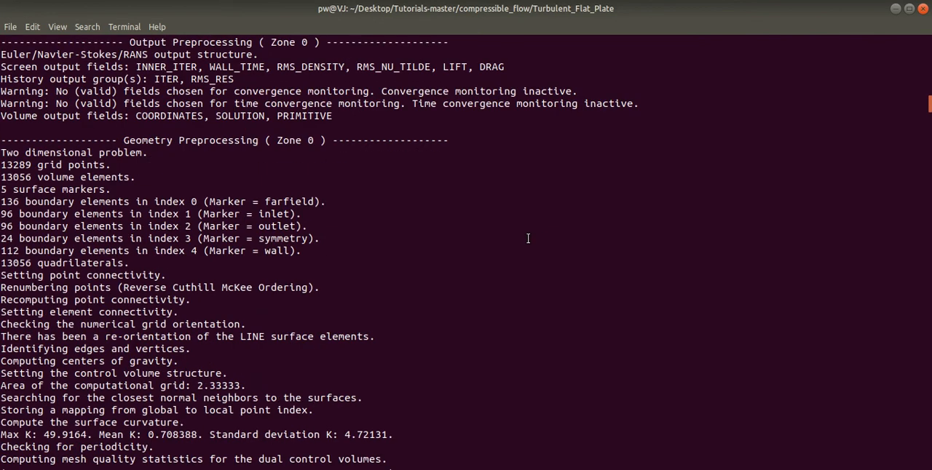
scroll(down, 3)
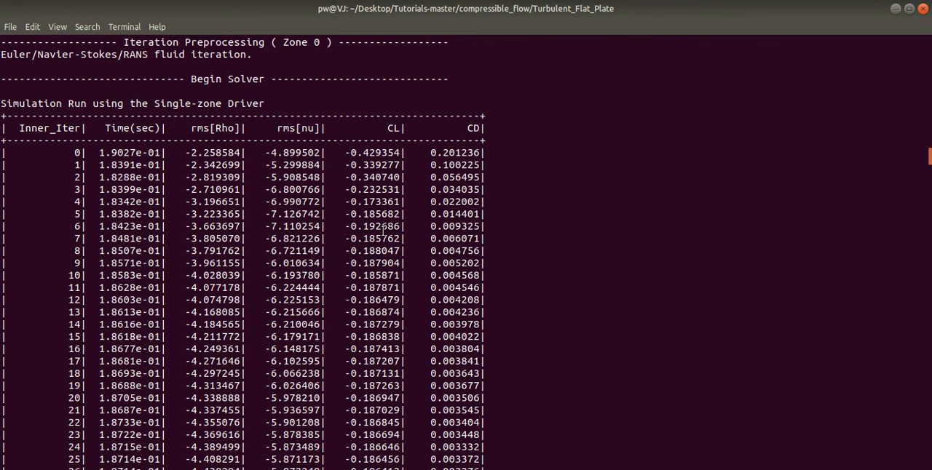
mouse_move(335, 226)
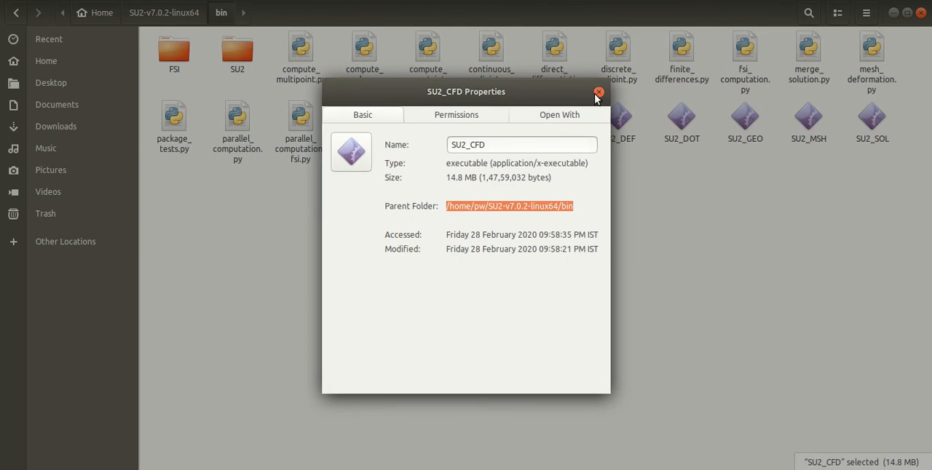
Step: Dismiss SU2_CFD Properties and show Turbulent_Flat_Plate with flow.vtk, history and restart outputs
click(598, 93)
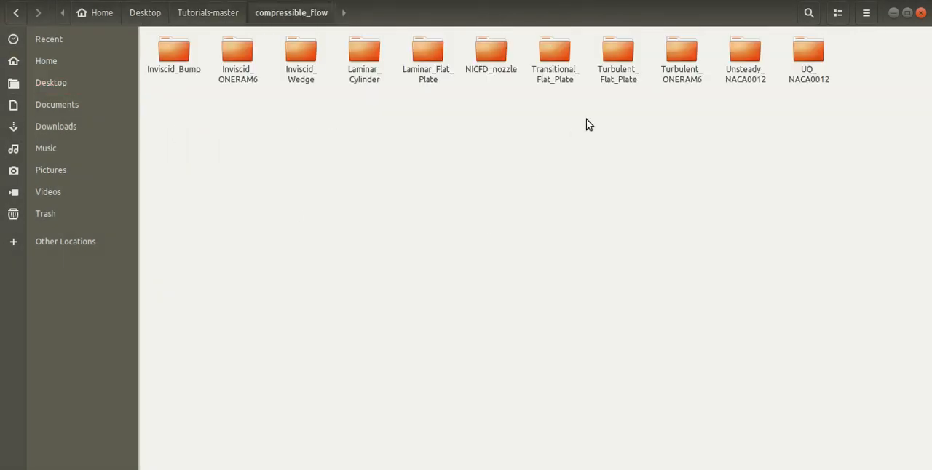
double_click(617, 51)
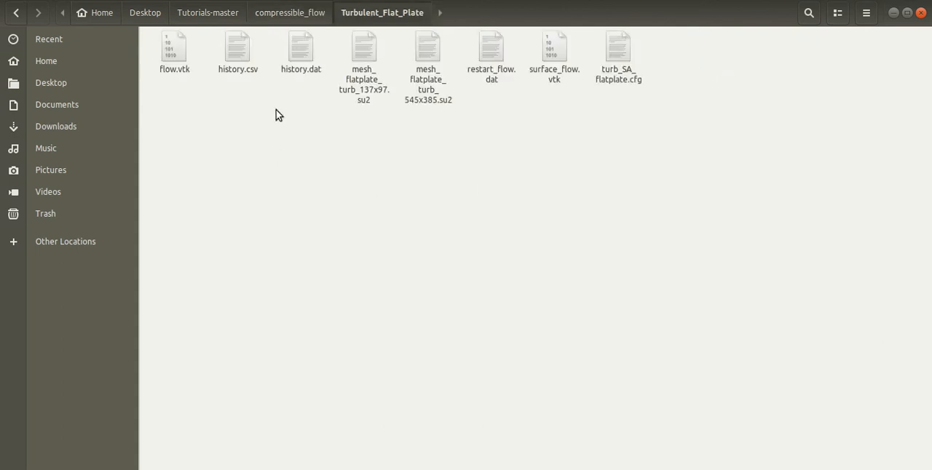
mouse_move(300, 51)
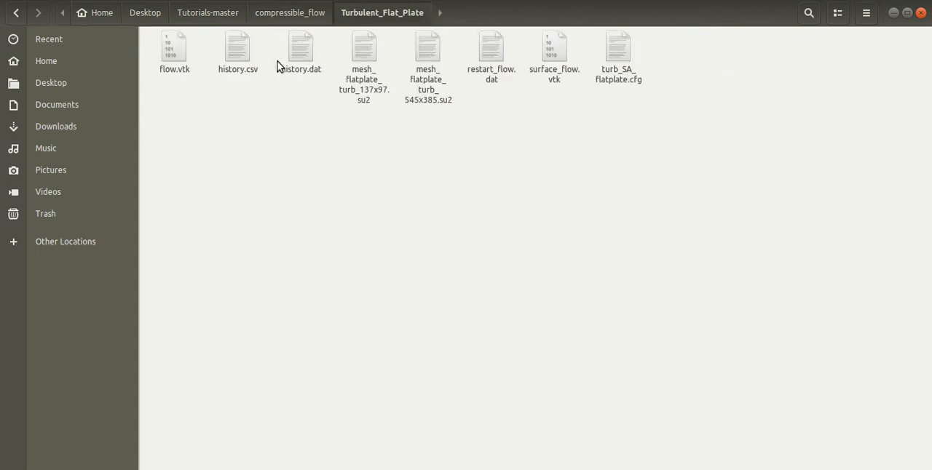
mouse_move(367, 216)
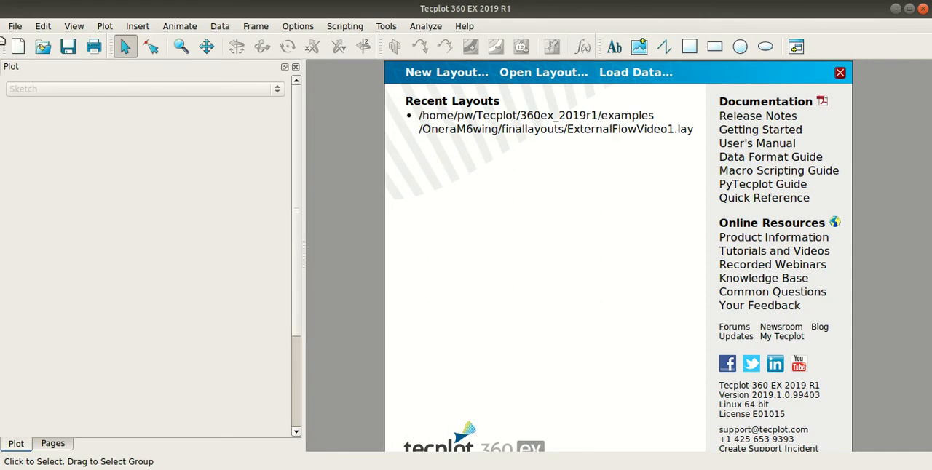
Step: Load compressible_flow/Turbulent_Flat_Plate/history.dat via the Tecplot Data Loader into an XY line plot
click(15, 27)
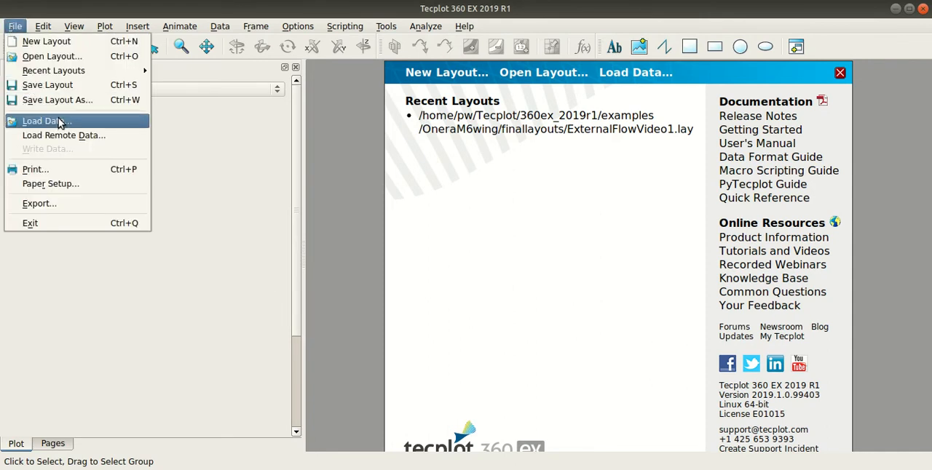
click(45, 121)
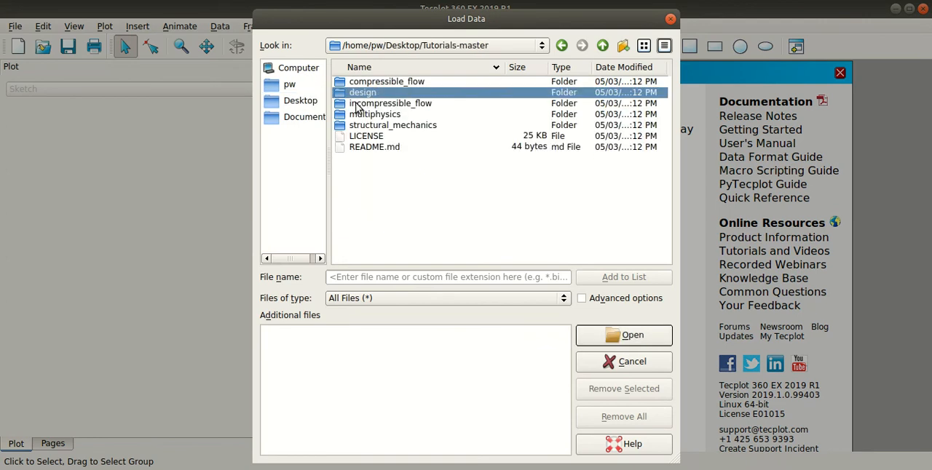
double_click(387, 82)
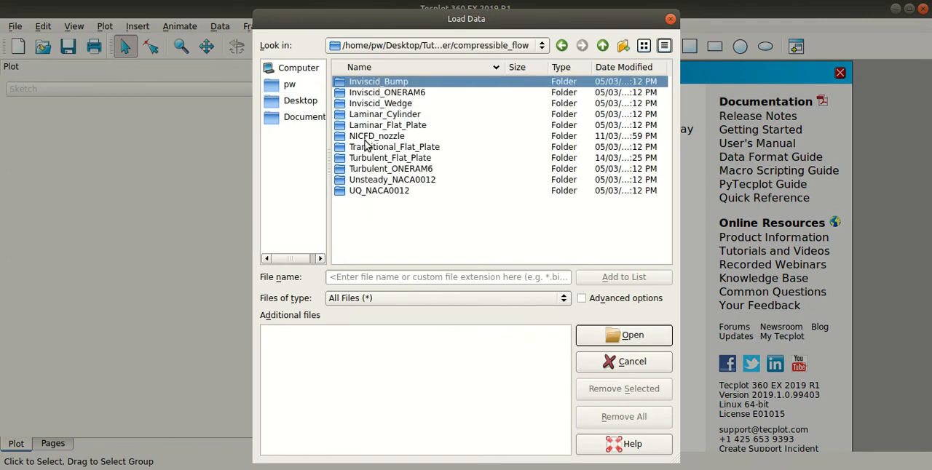
double_click(390, 157)
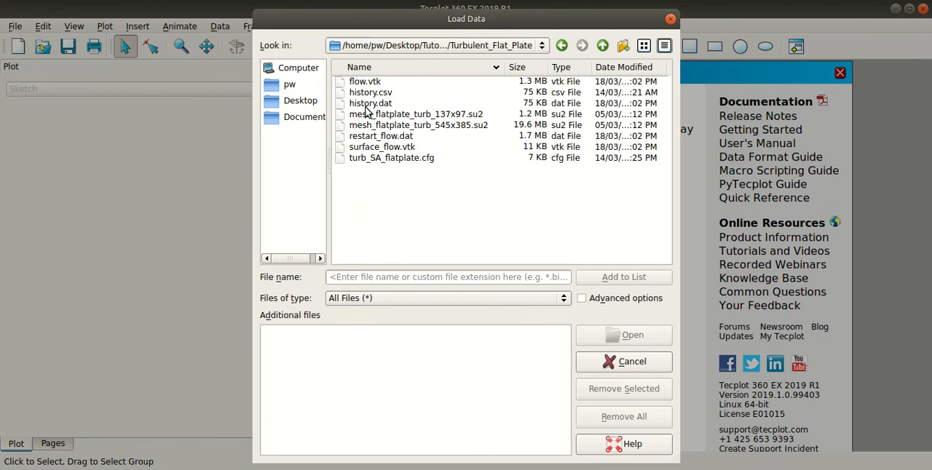
click(370, 102)
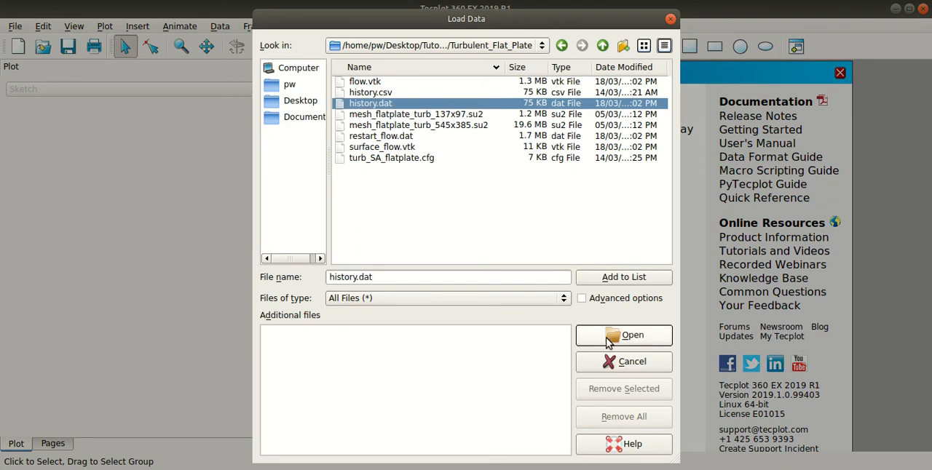
click(623, 335)
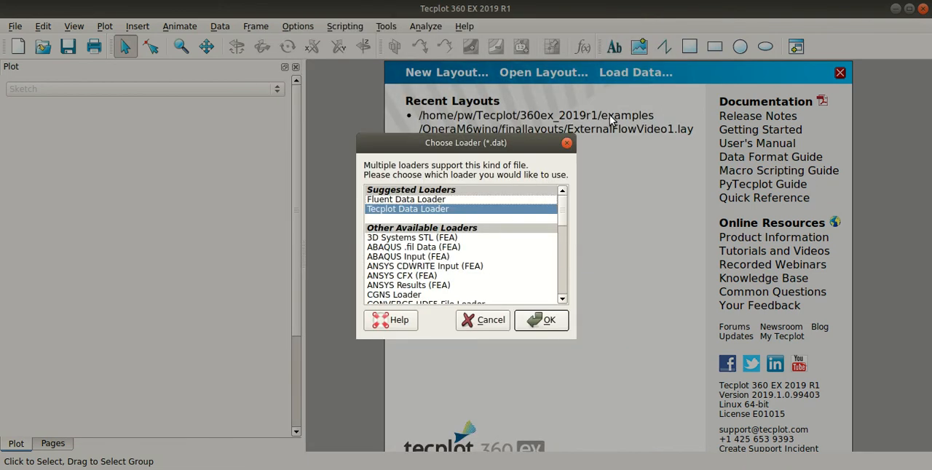
mouse_move(434, 217)
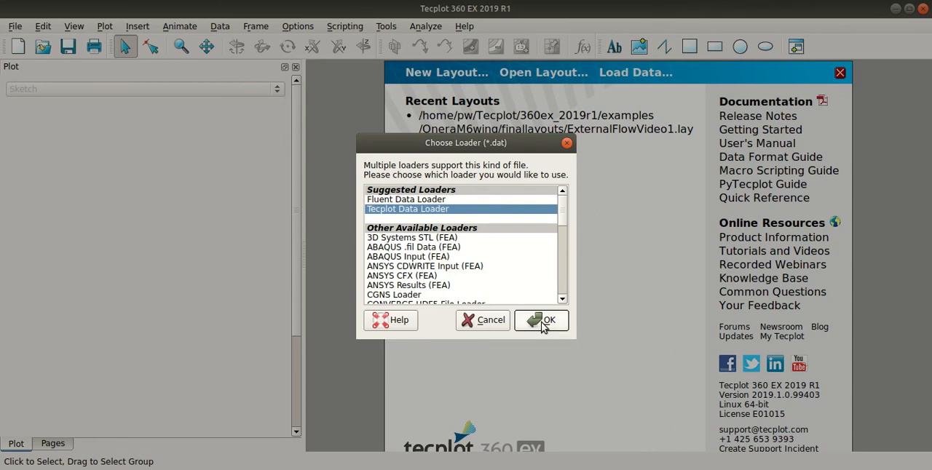
click(542, 320)
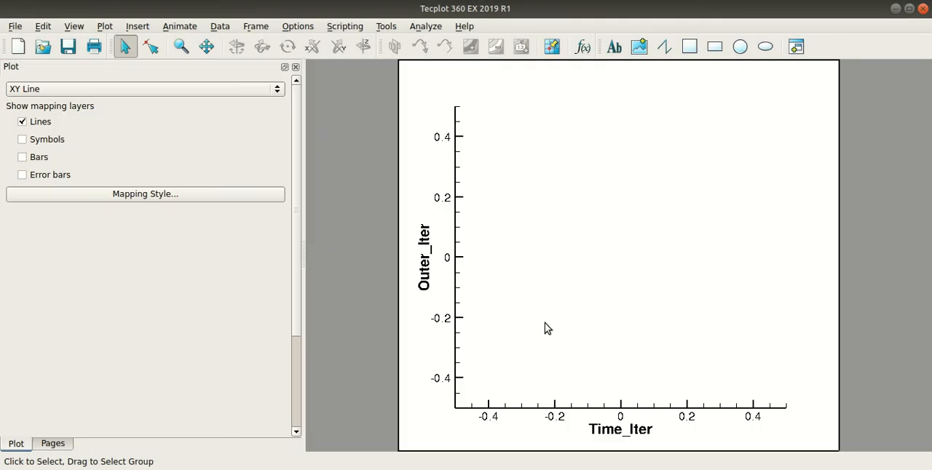
Step: In Mapping Style, show the rms[RhoU] map with Inner_Iter as its X-axis variable
click(146, 193)
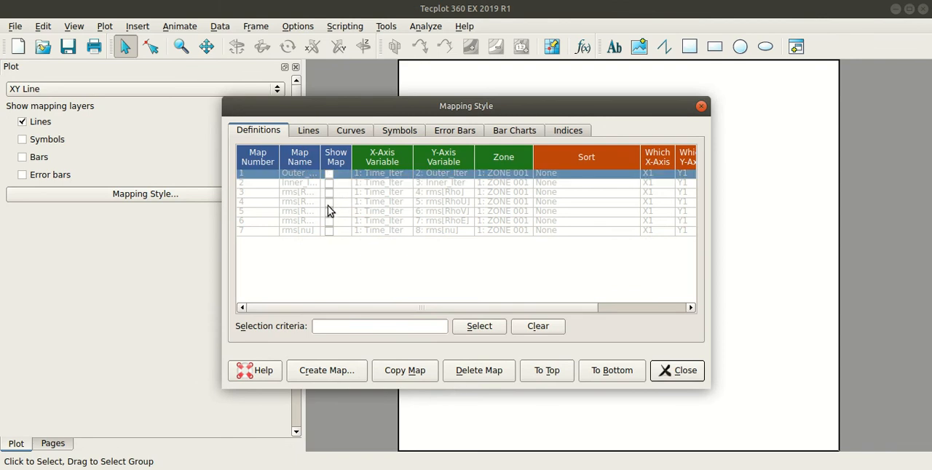
click(329, 200)
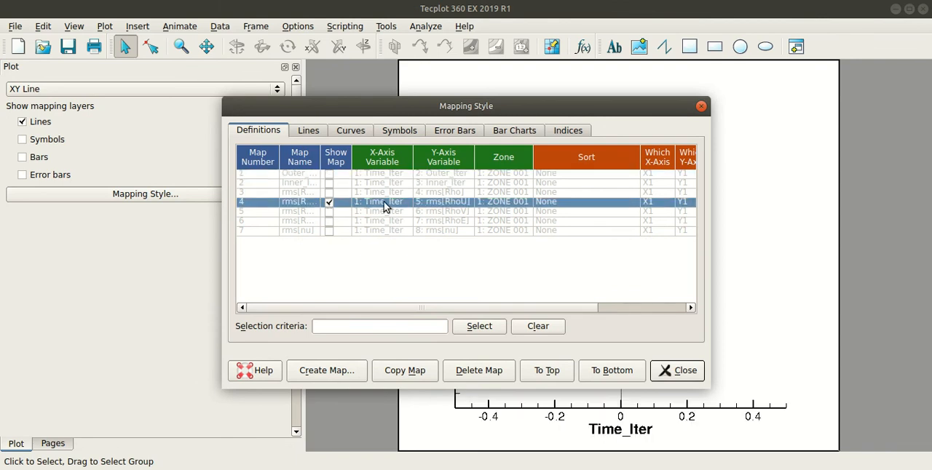
click(381, 201)
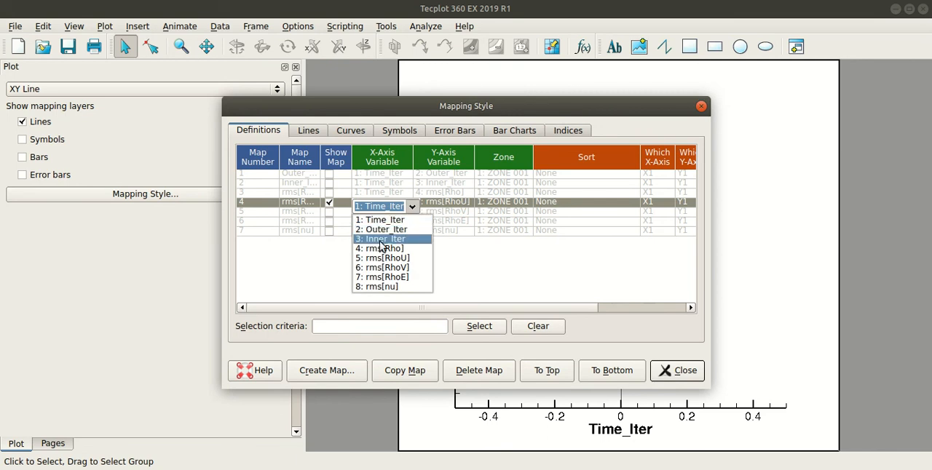
click(382, 238)
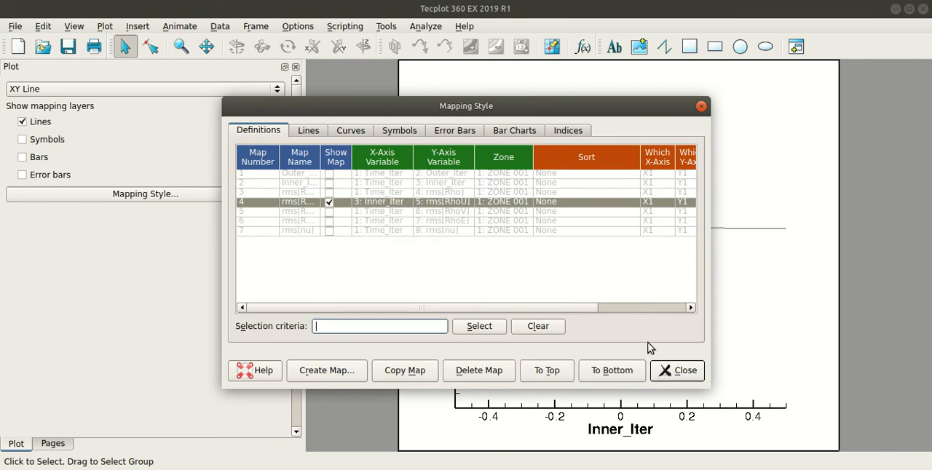
click(676, 370)
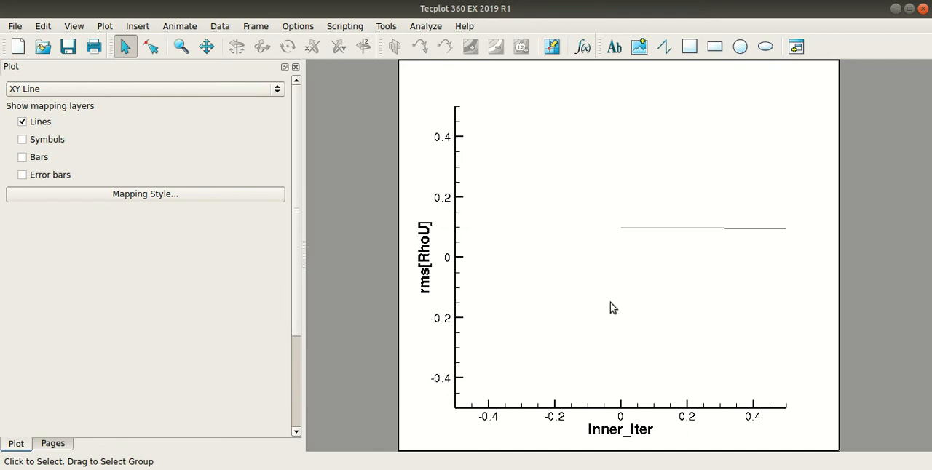
mouse_move(51, 26)
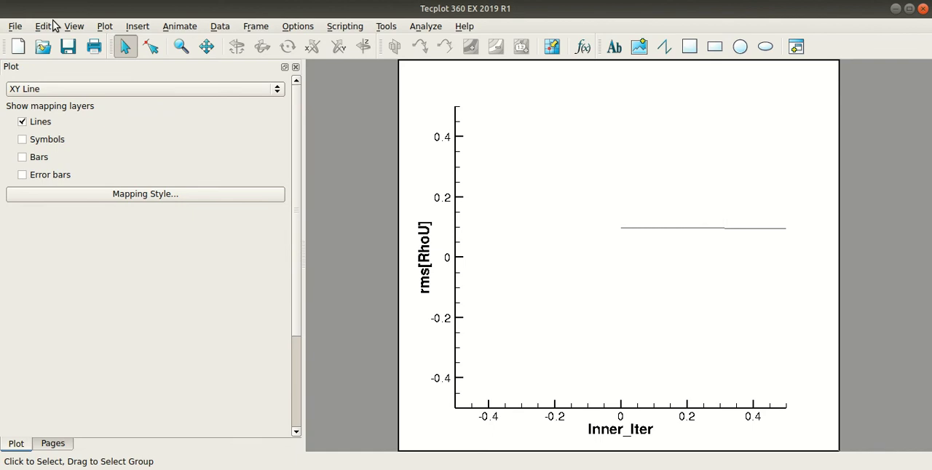
Step: Data-fit the axes so rms[RhoU] from about -1 to -11.5 over ~560 iterations fills the plot
click(73, 27)
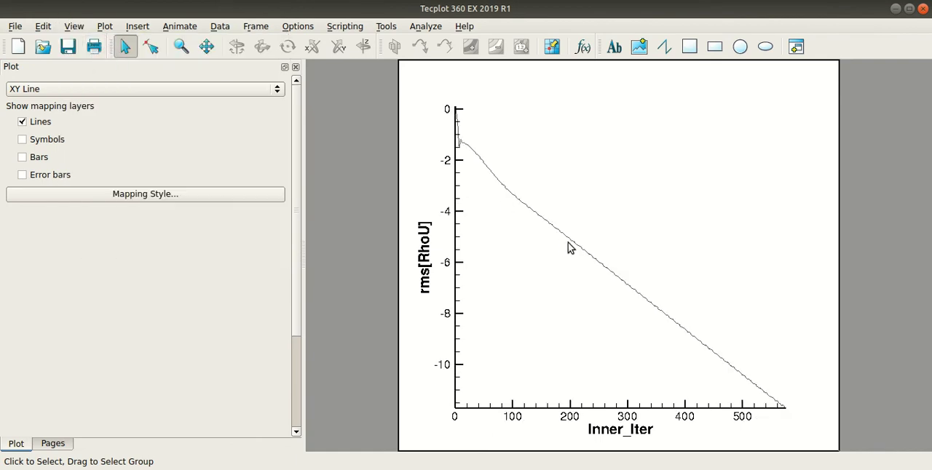
mouse_move(570, 253)
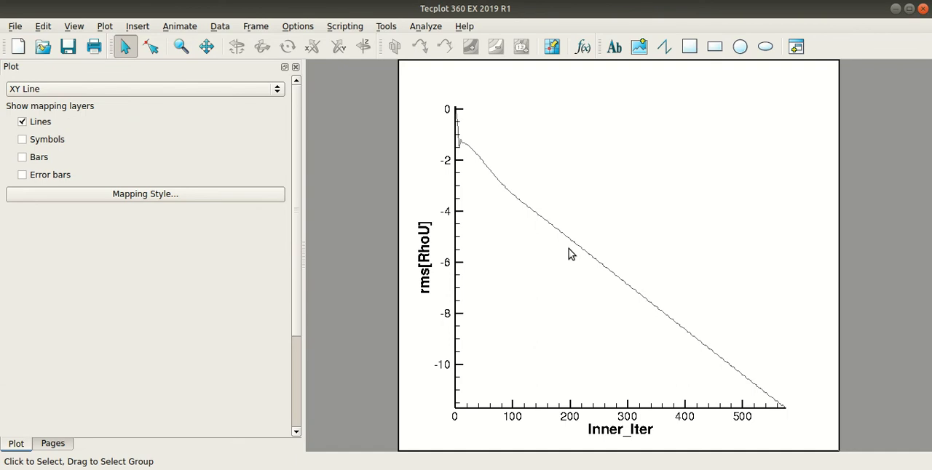